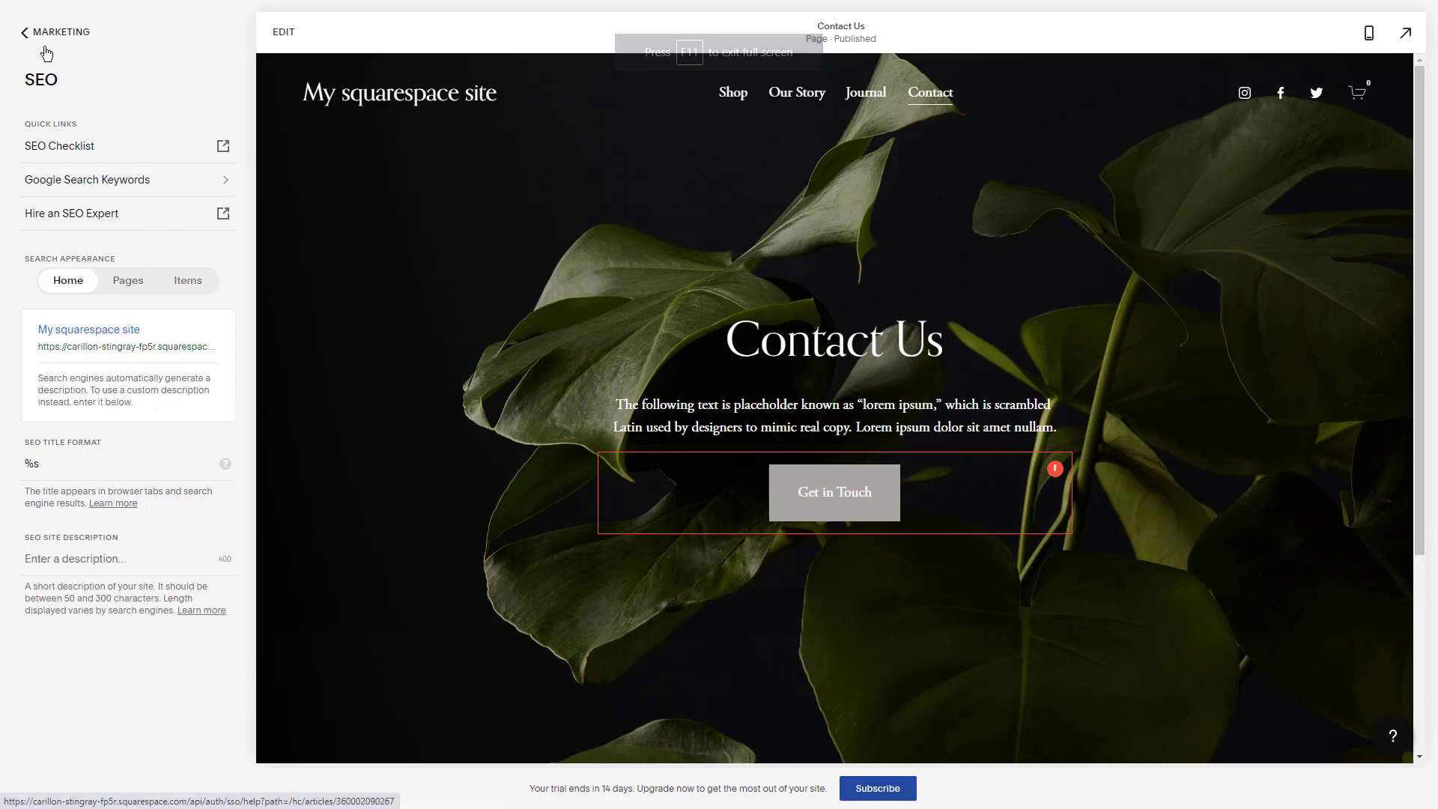
Step: Back out of SEO to the Marketing options list, browse the Unfold tab, then return to Squarespace
click(55, 32)
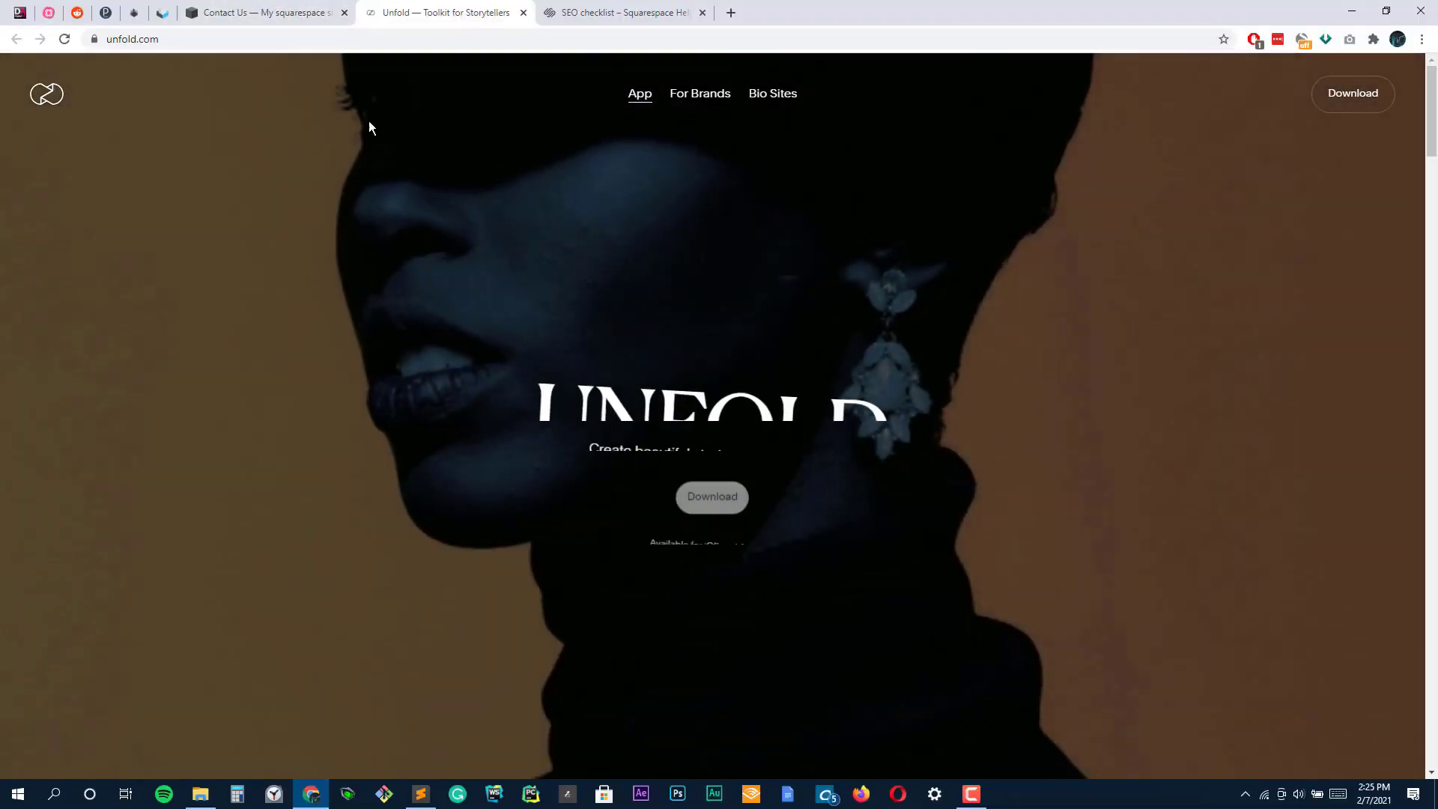
scroll(down, 3)
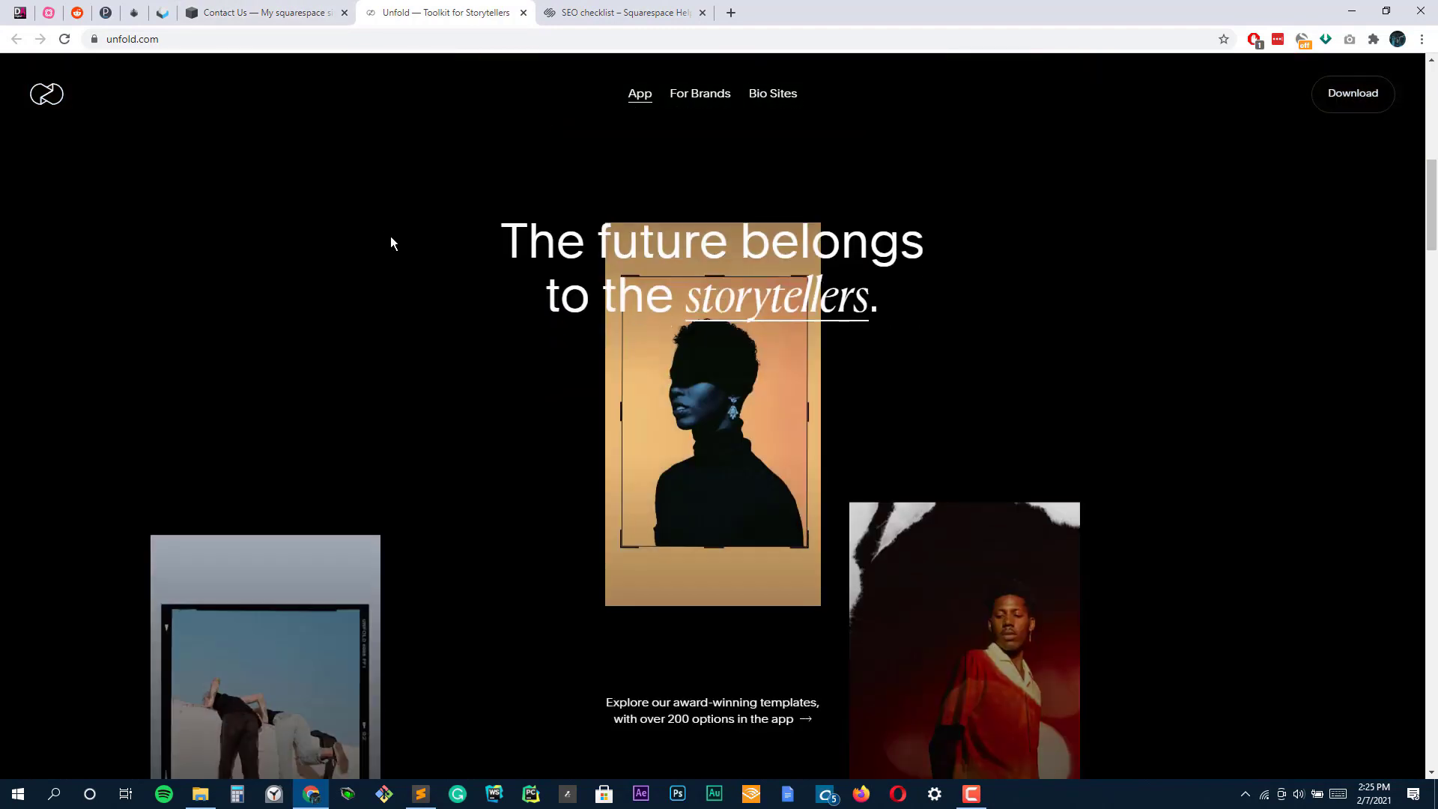
click(265, 12)
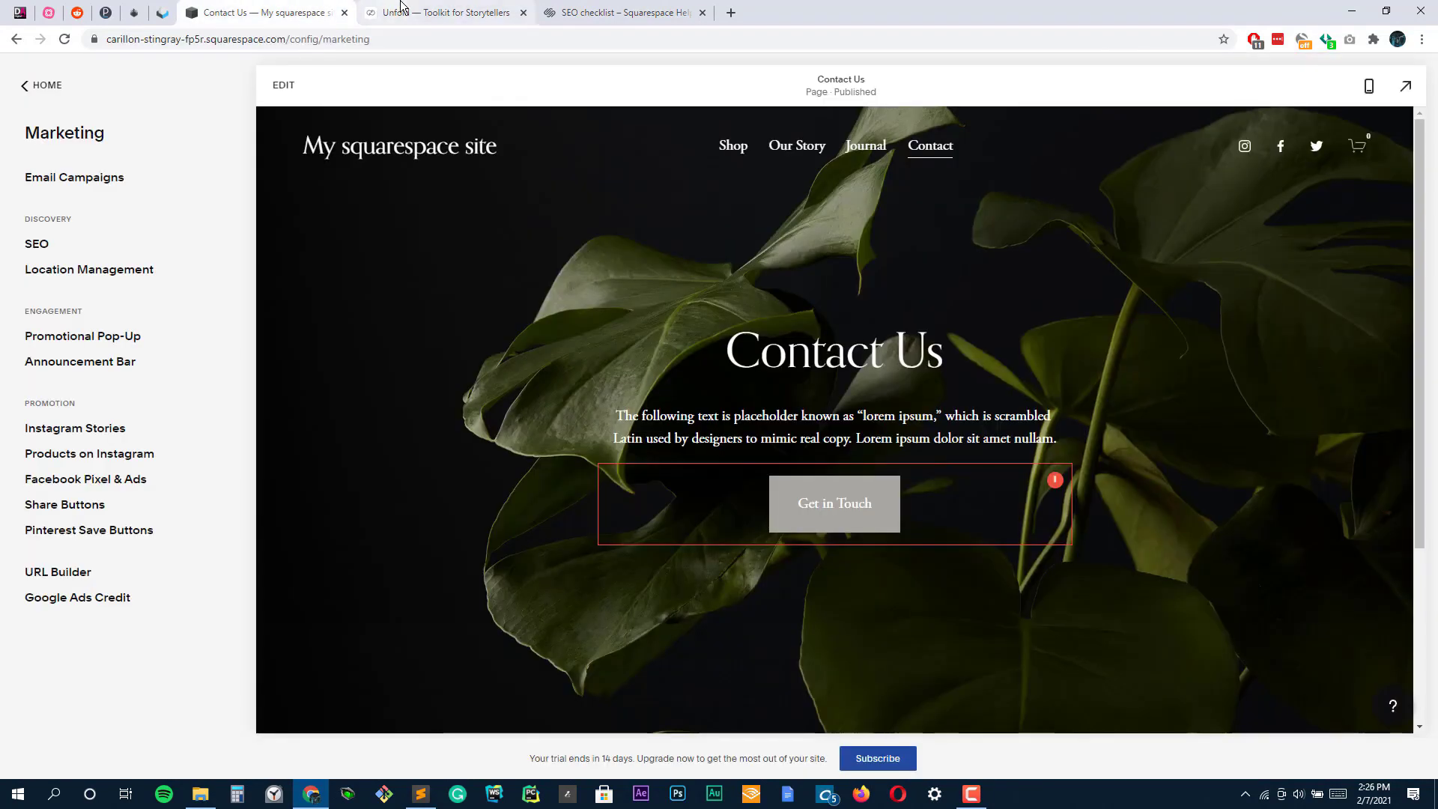
Step: From Home, open Commerce and view the empty Orders and Inventory pages, dismissing the premium notice
click(522, 12)
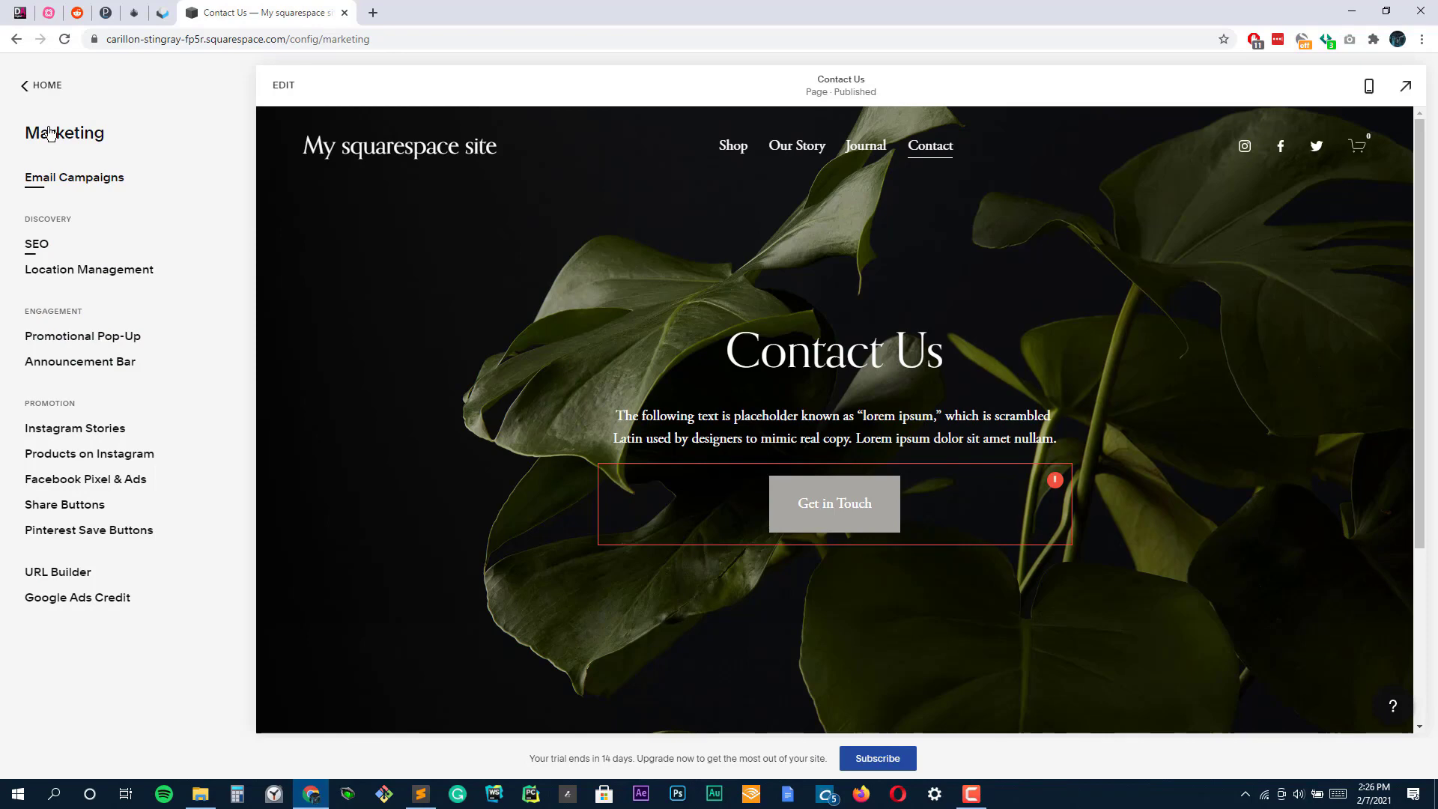
click(41, 86)
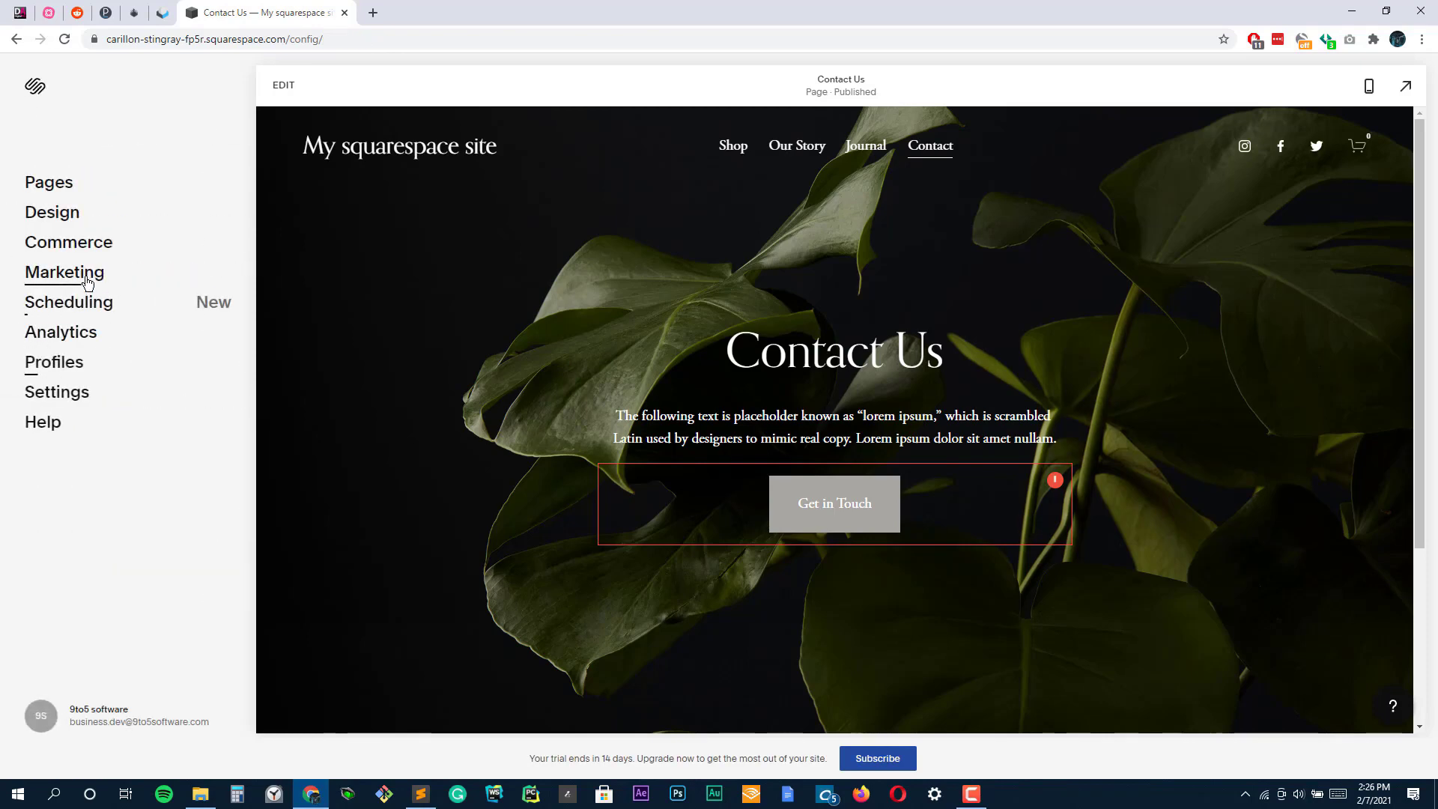
click(68, 242)
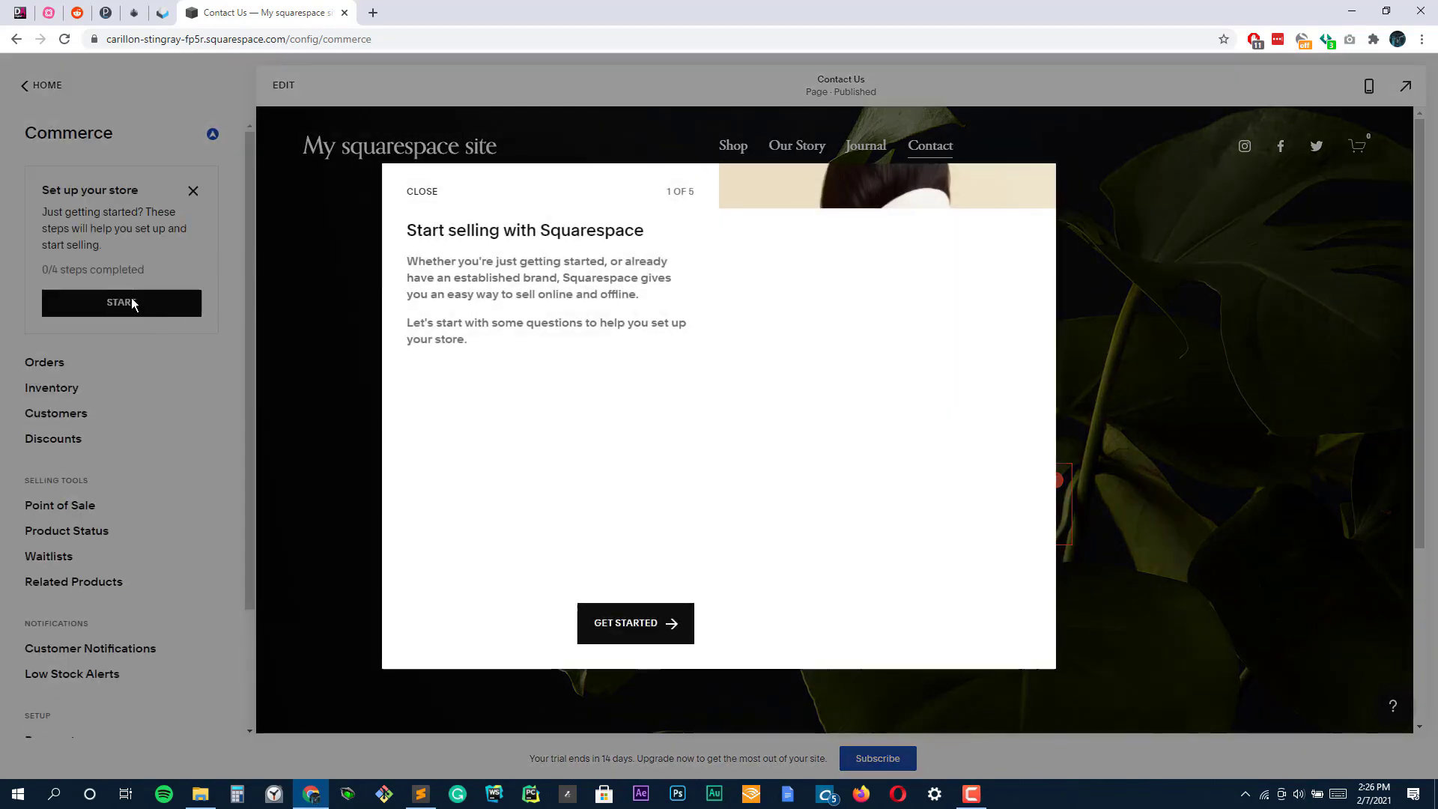
click(421, 191)
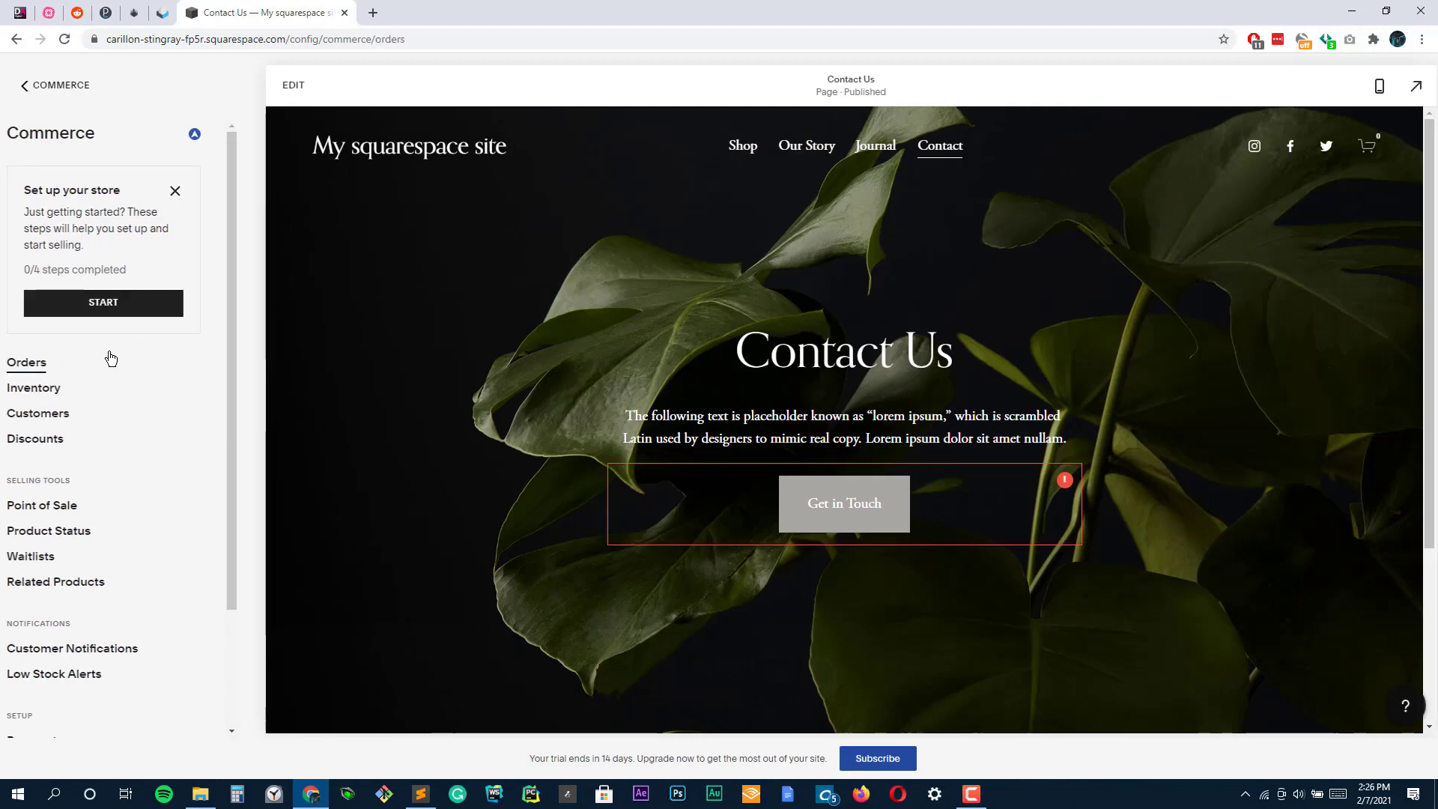
click(27, 361)
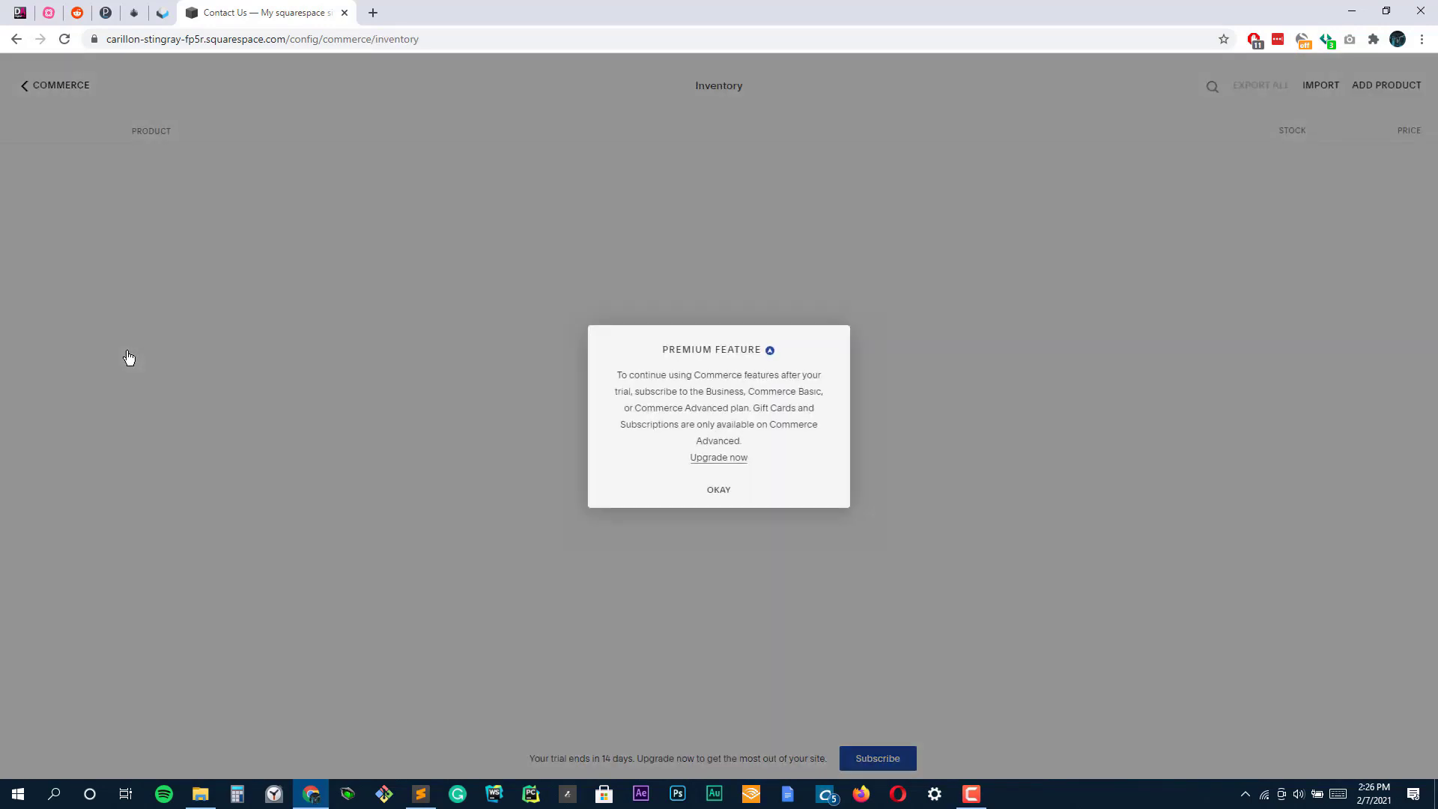
click(719, 489)
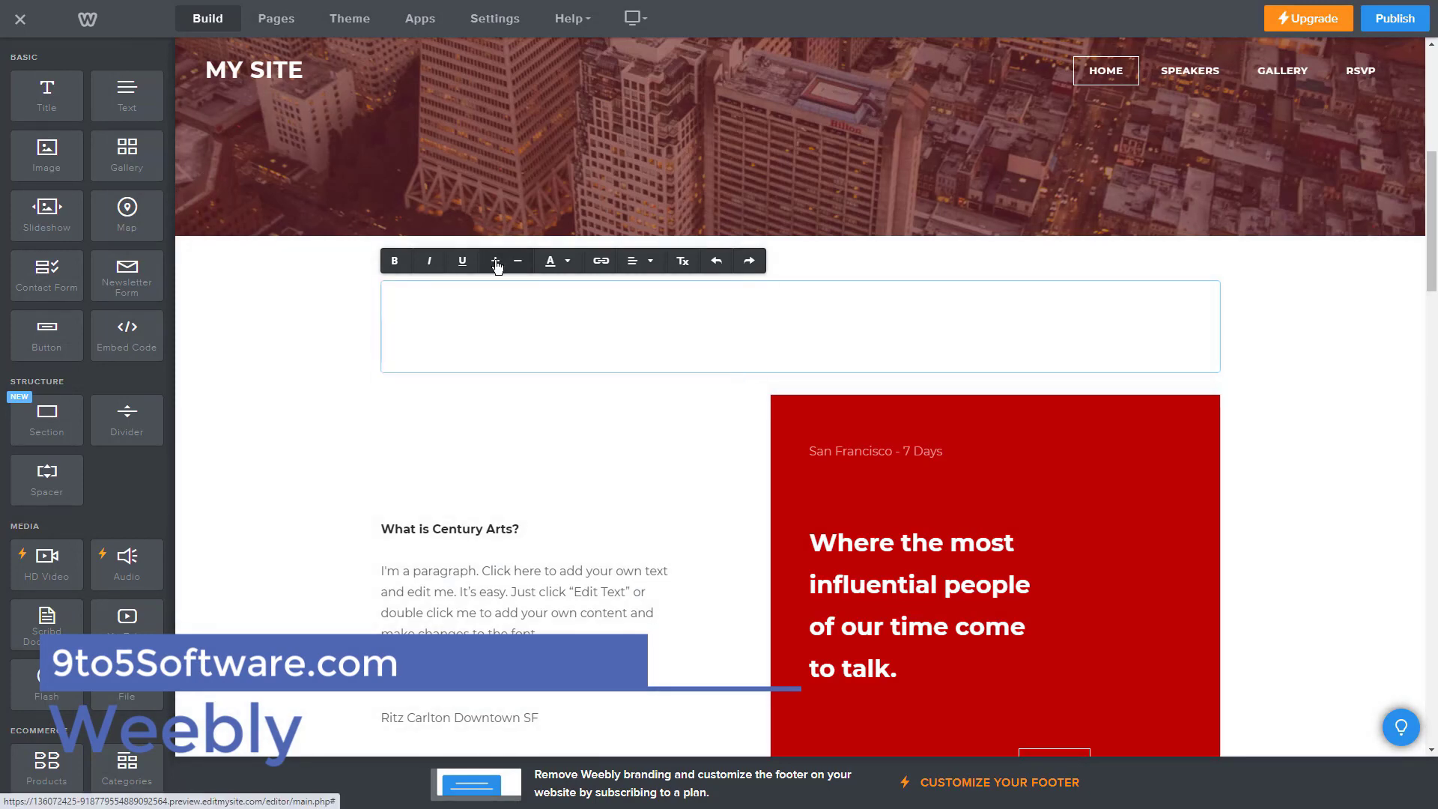
Step: Title the Weebly block 'About my company.' and edit the Workshops and Attendees counters
text(About my company.)
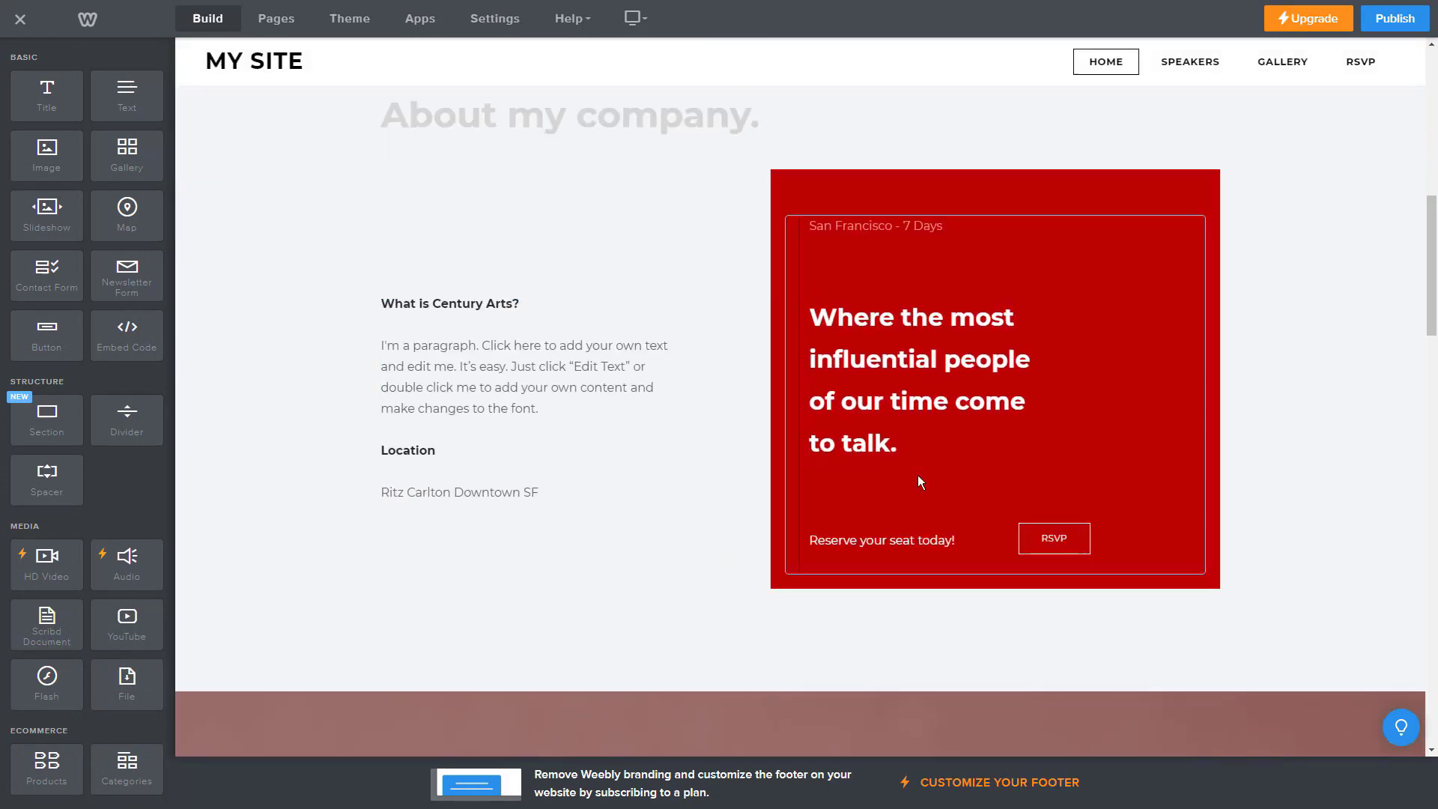
double_click(487, 335)
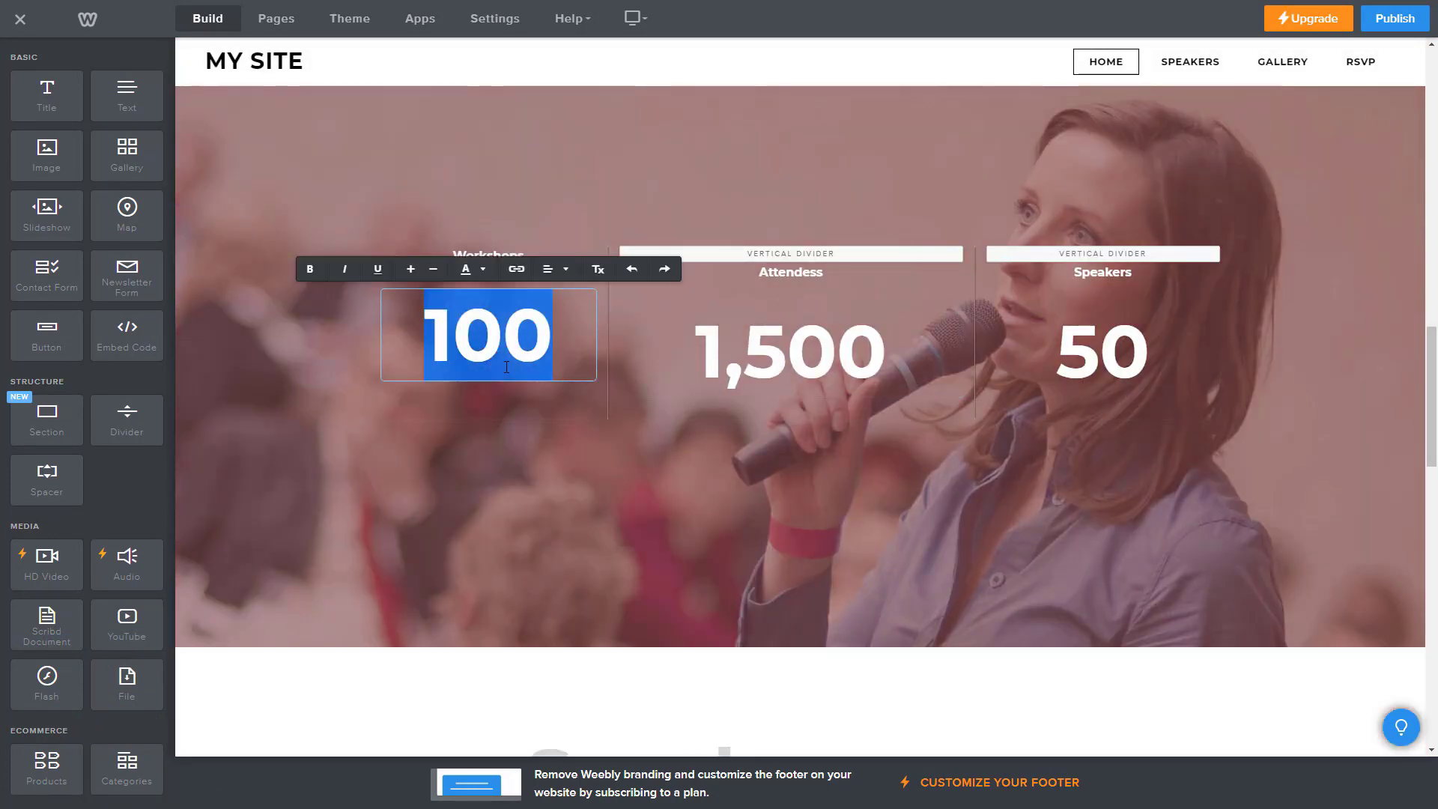
click(791, 351)
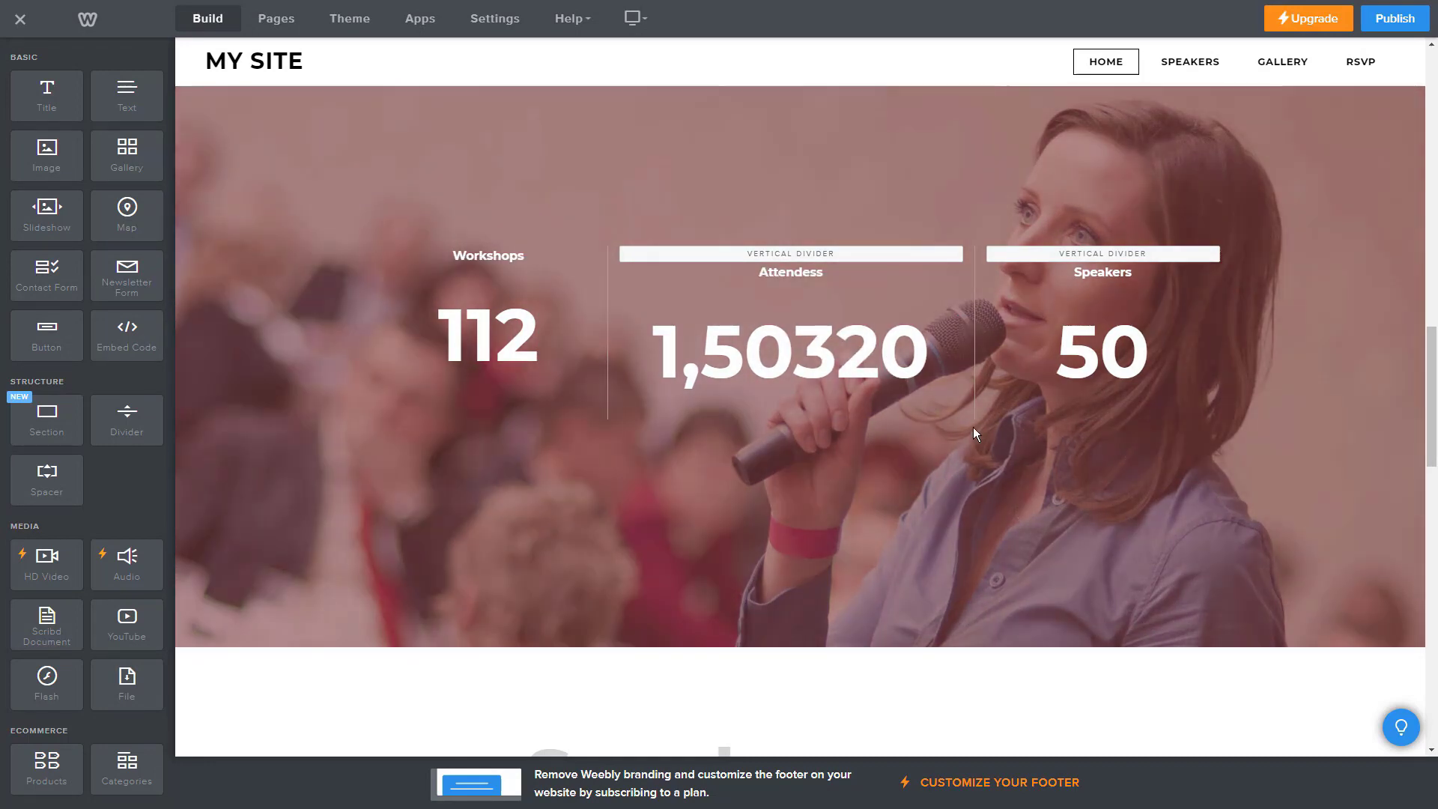
scroll(down, 3)
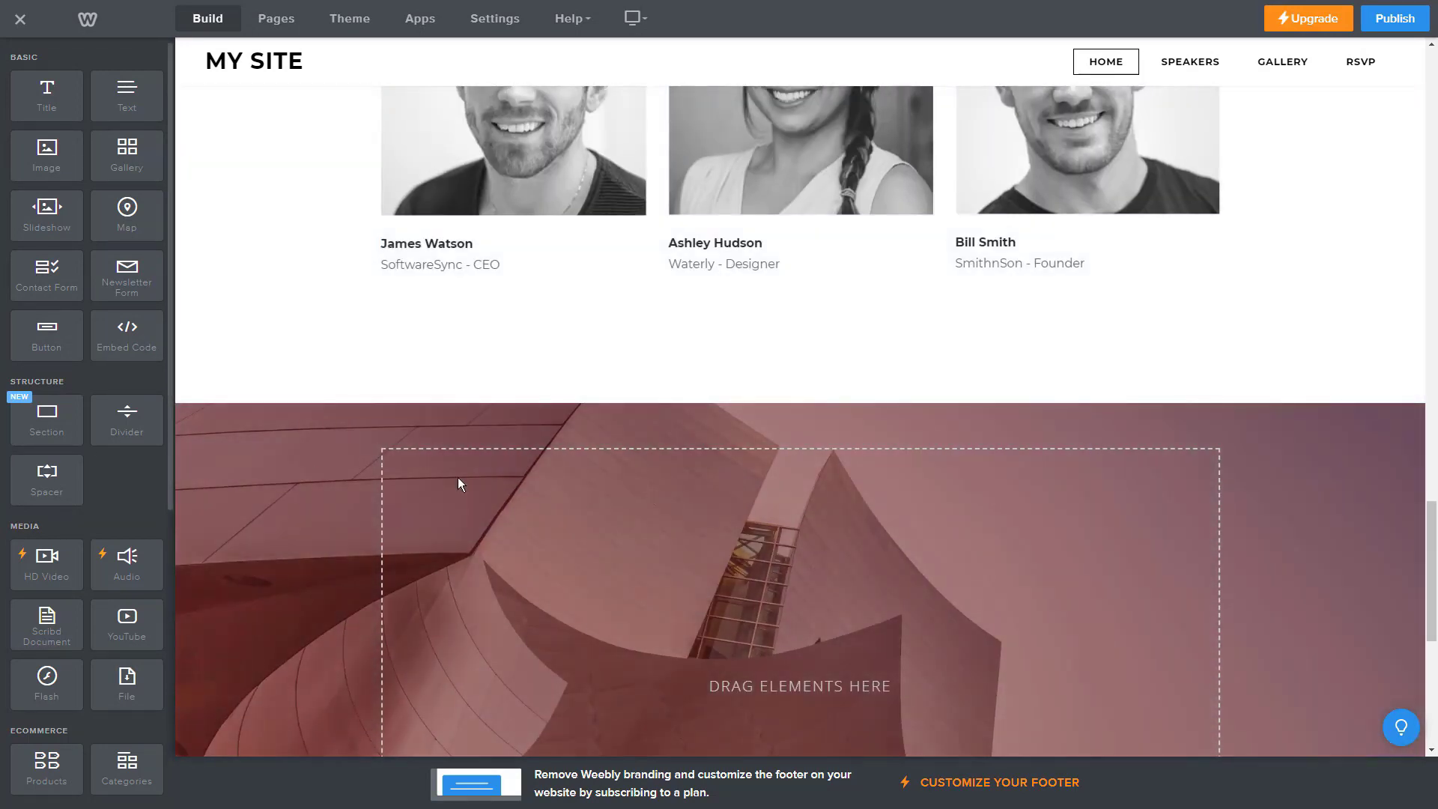
scroll(down, 3)
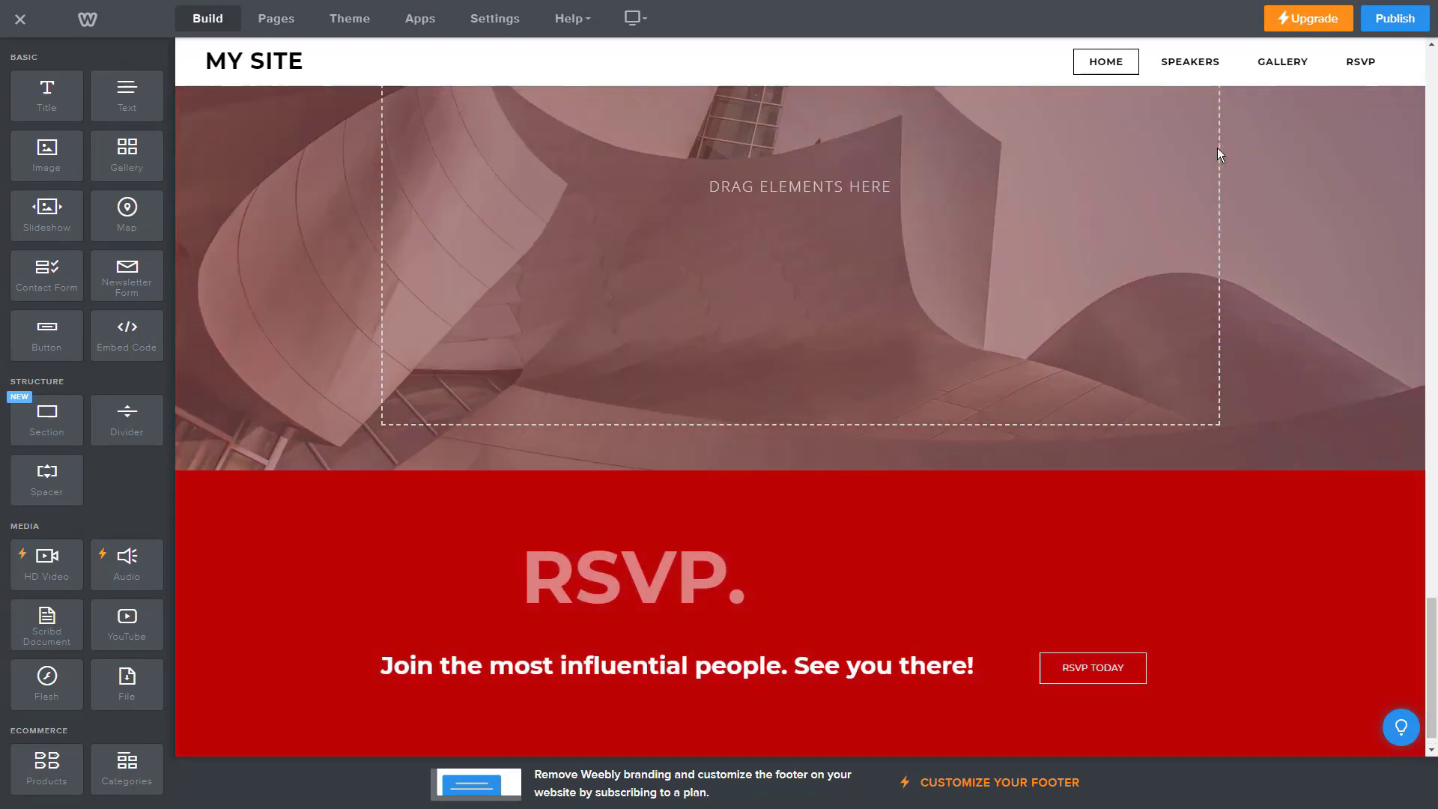
click(1189, 61)
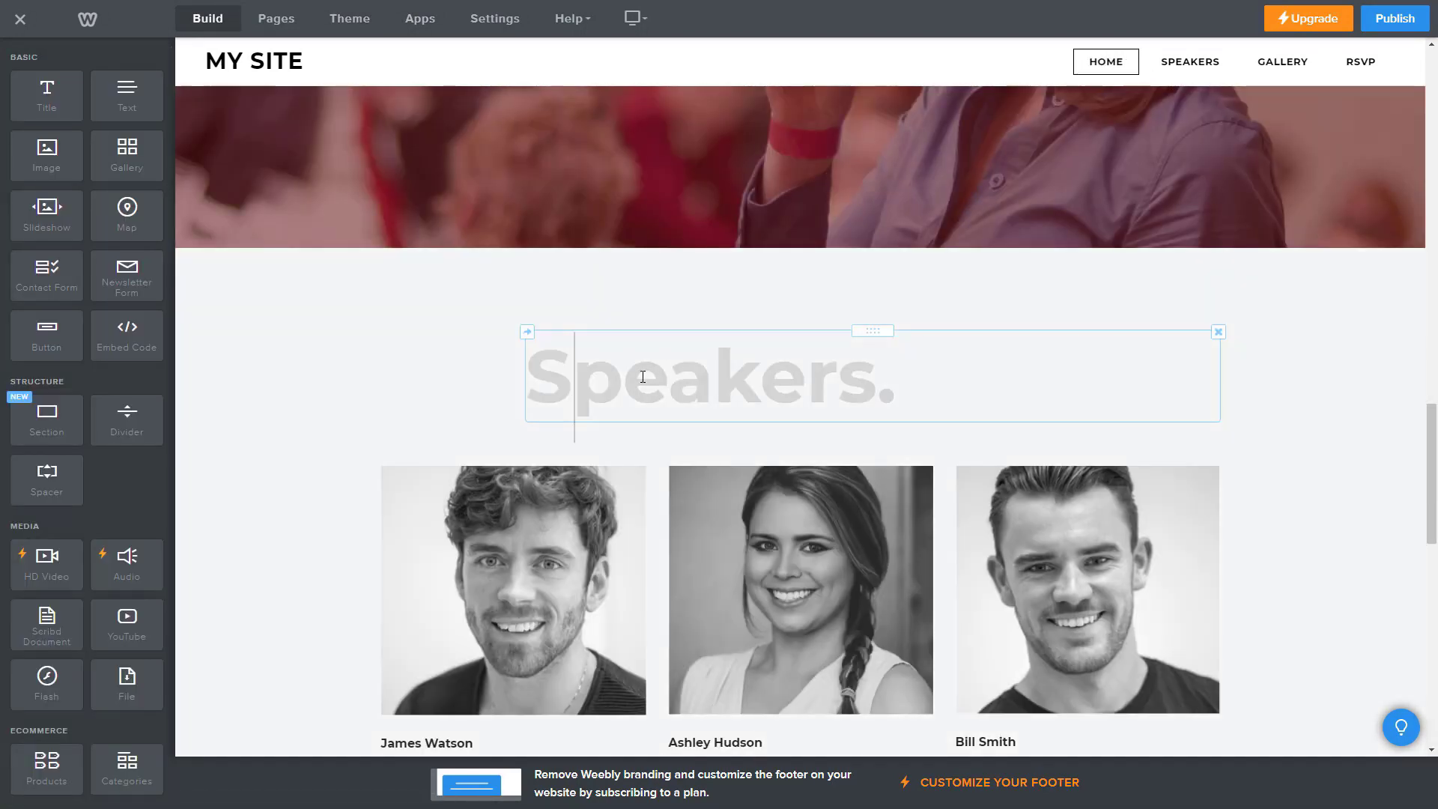
scroll(down, 3)
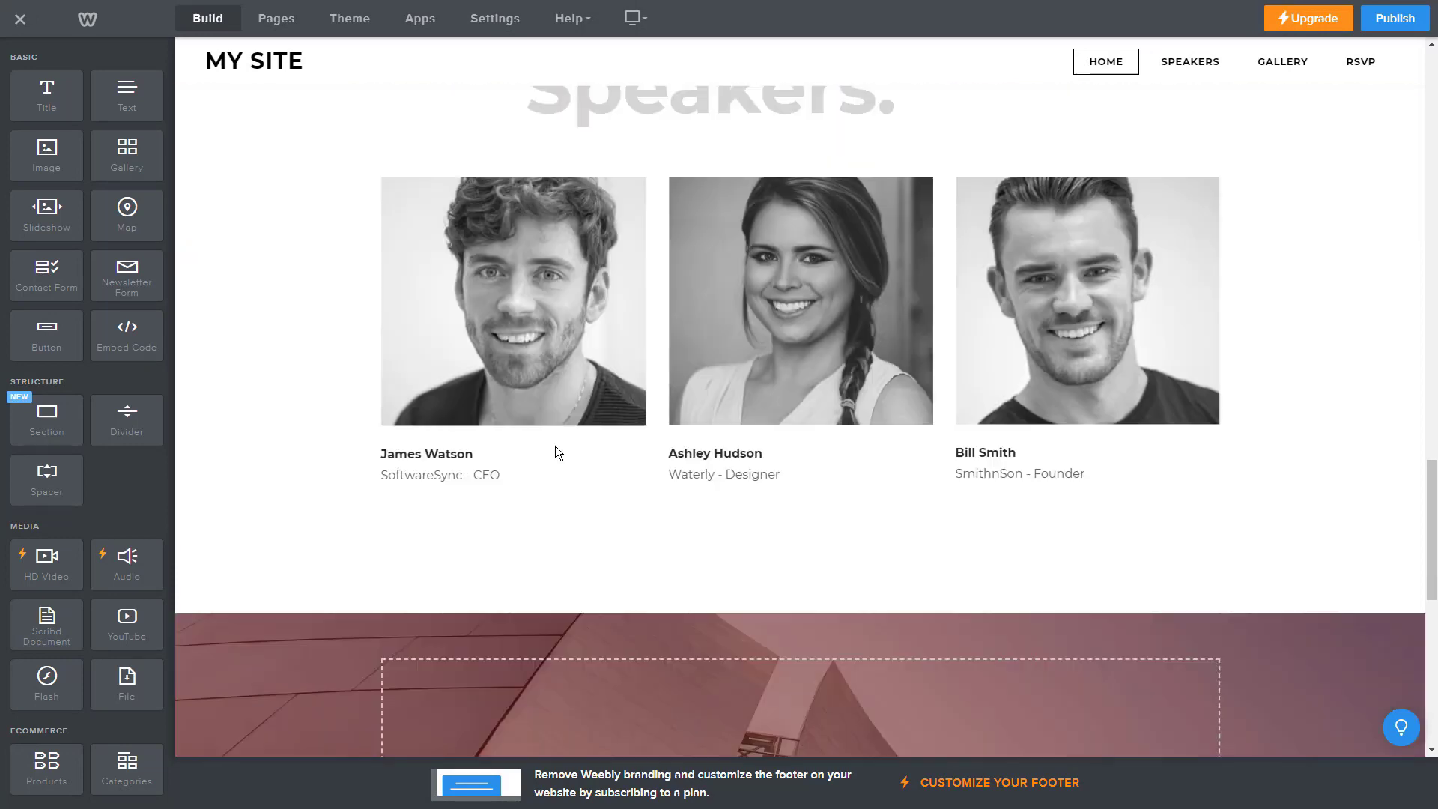
scroll(down, 3)
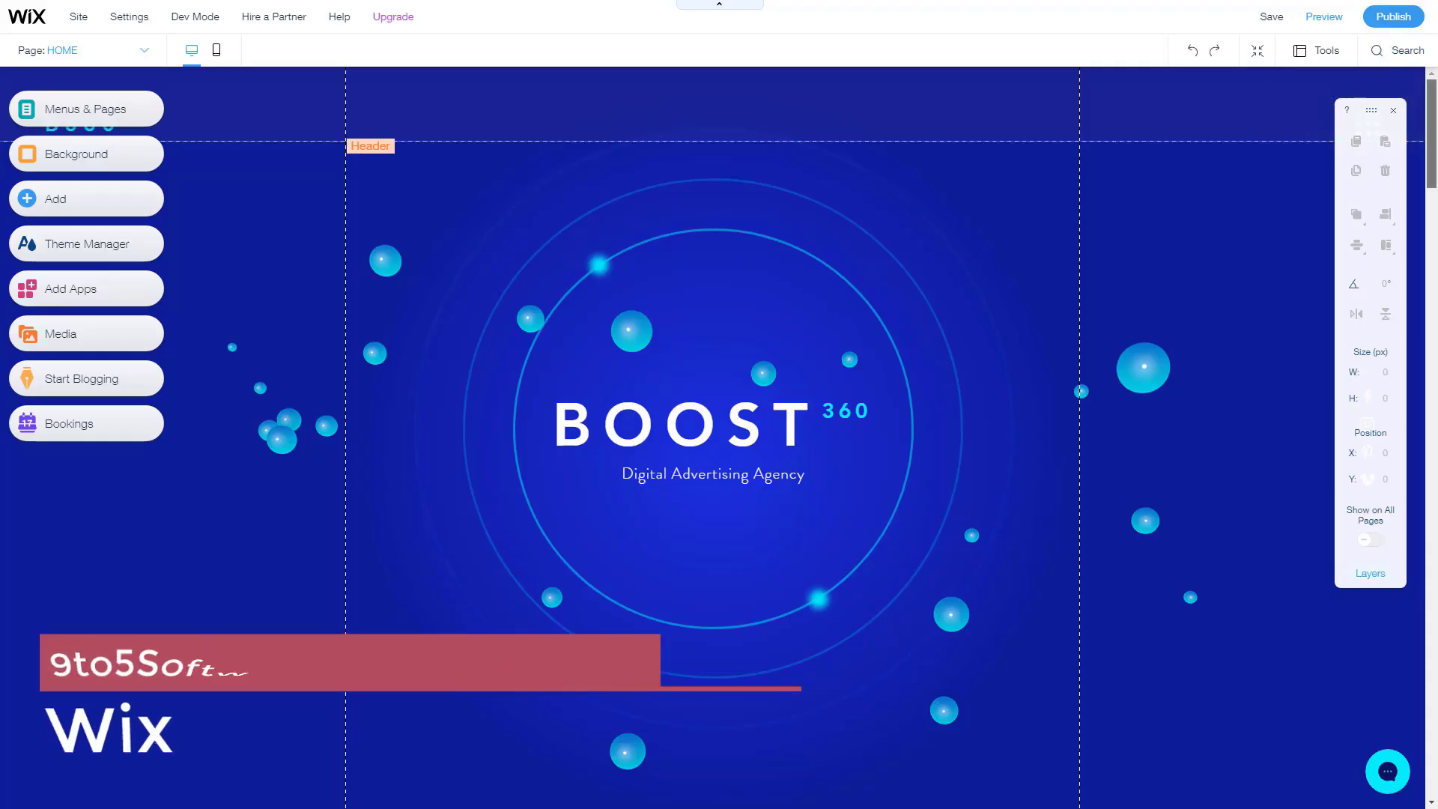
scroll(down, 3)
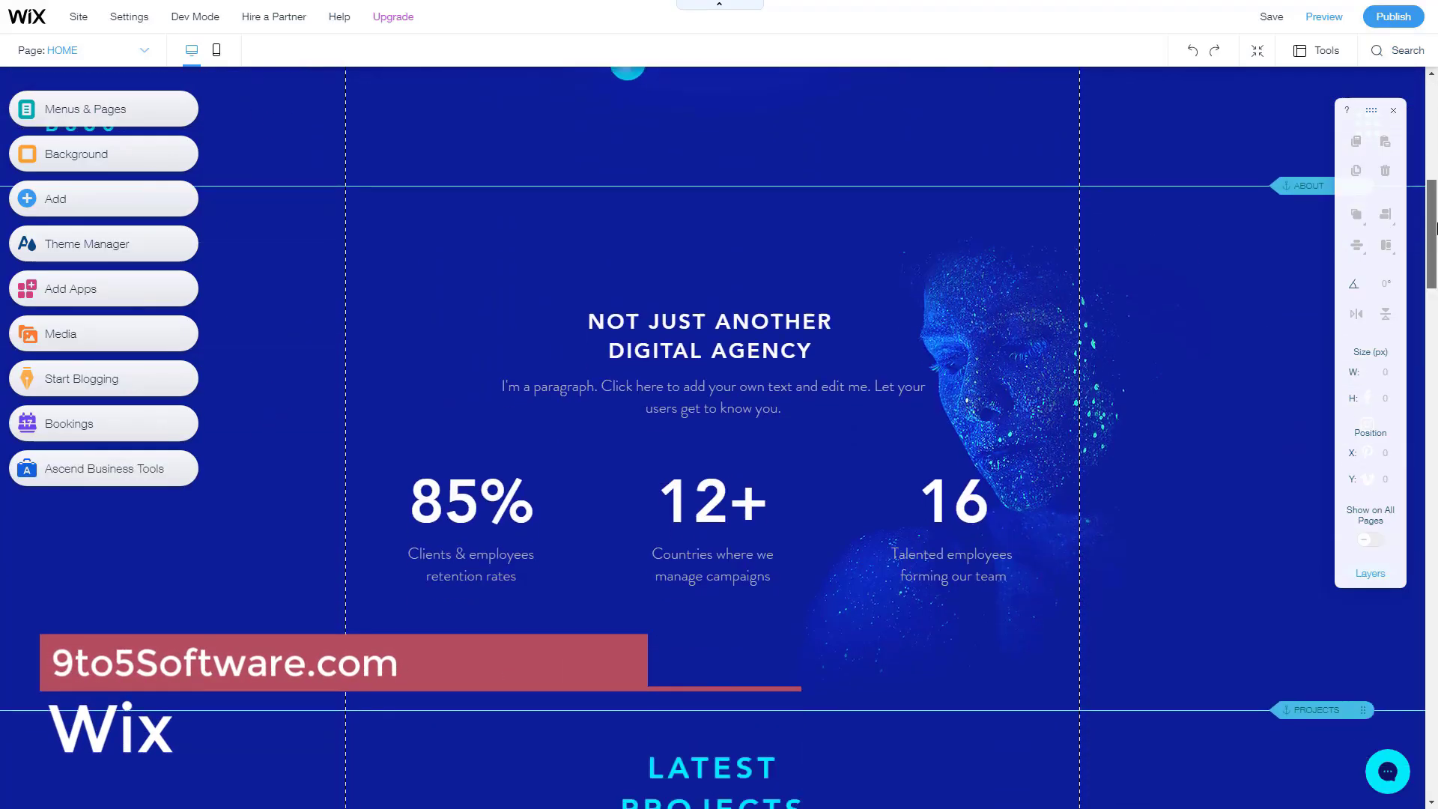
scroll(down, 3)
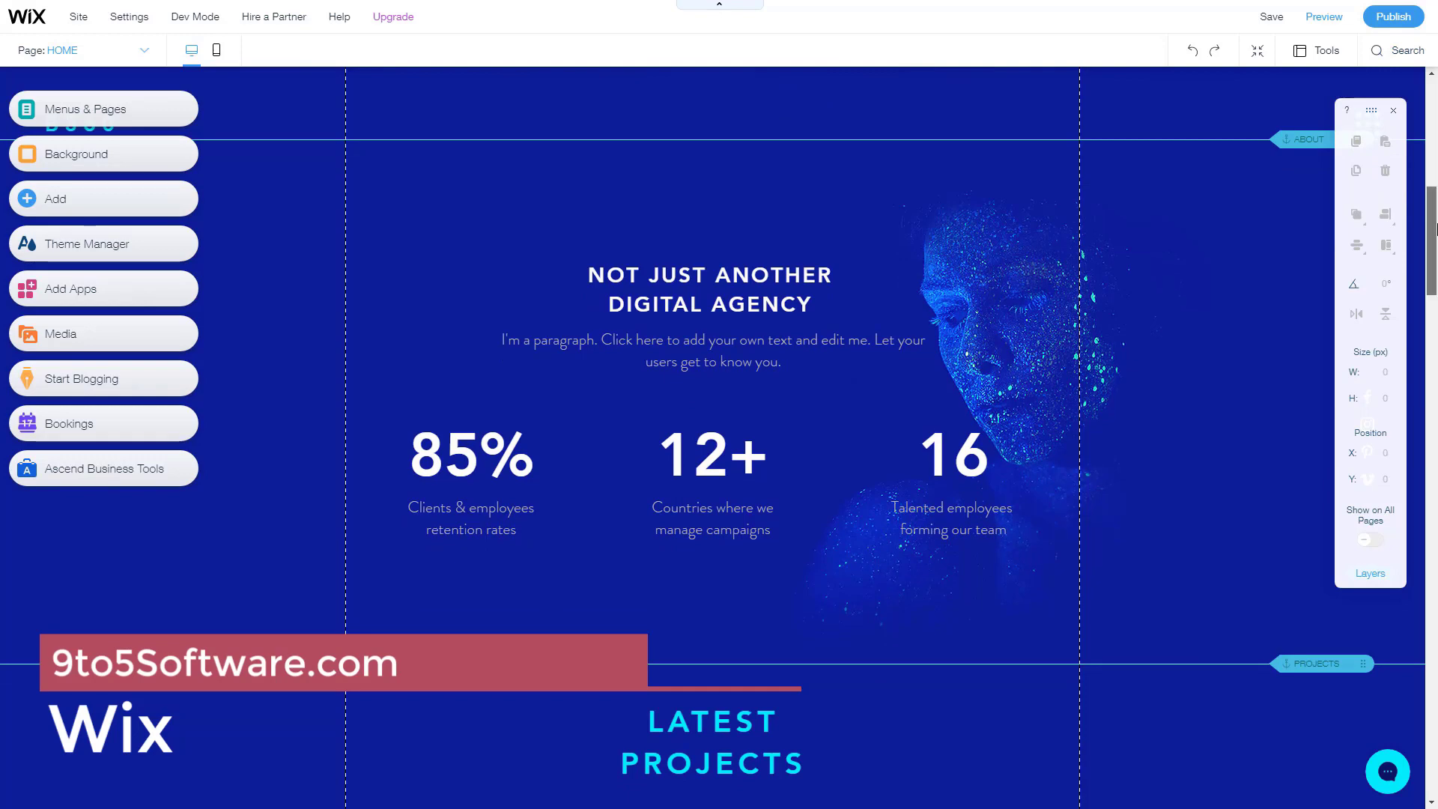
scroll(down, 3)
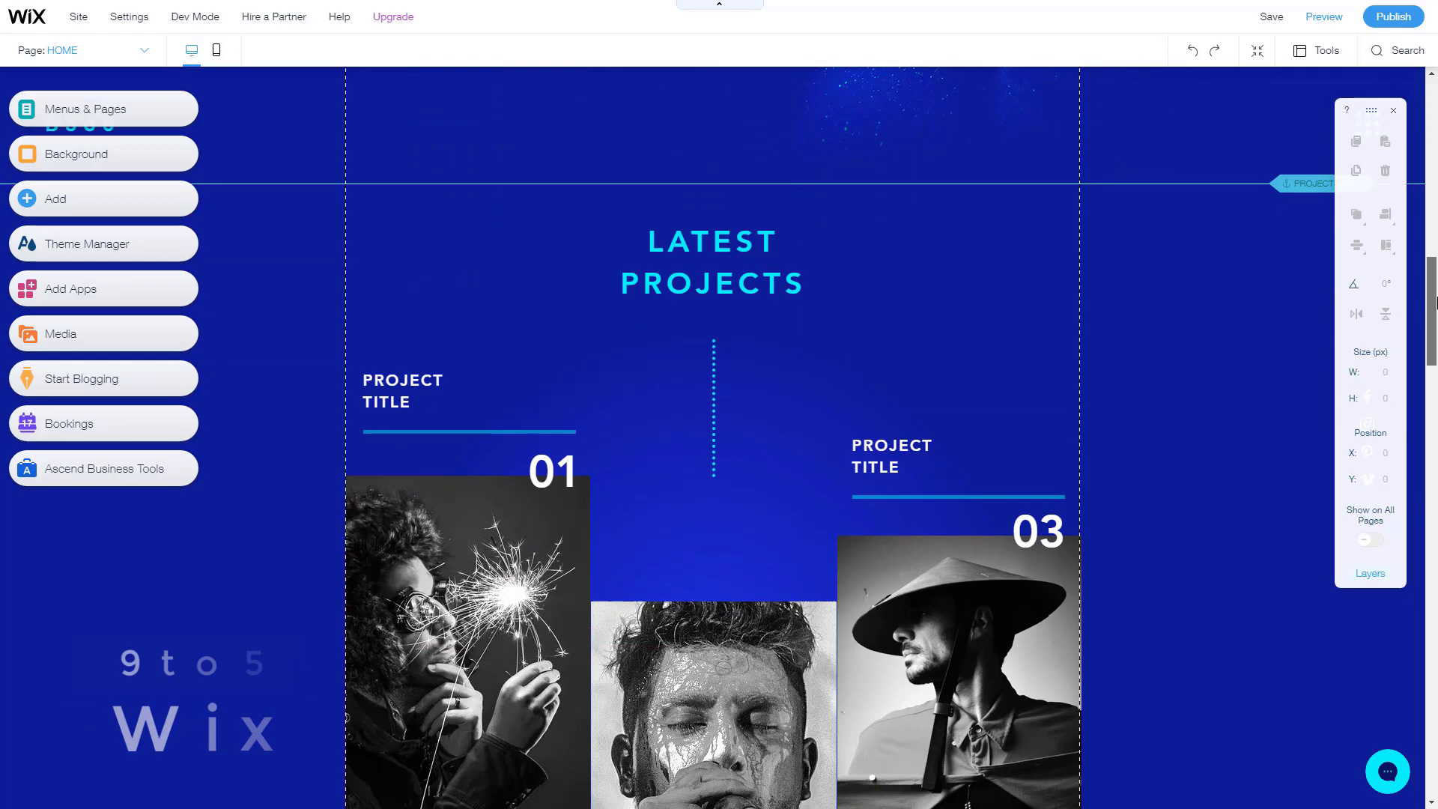
scroll(down, 3)
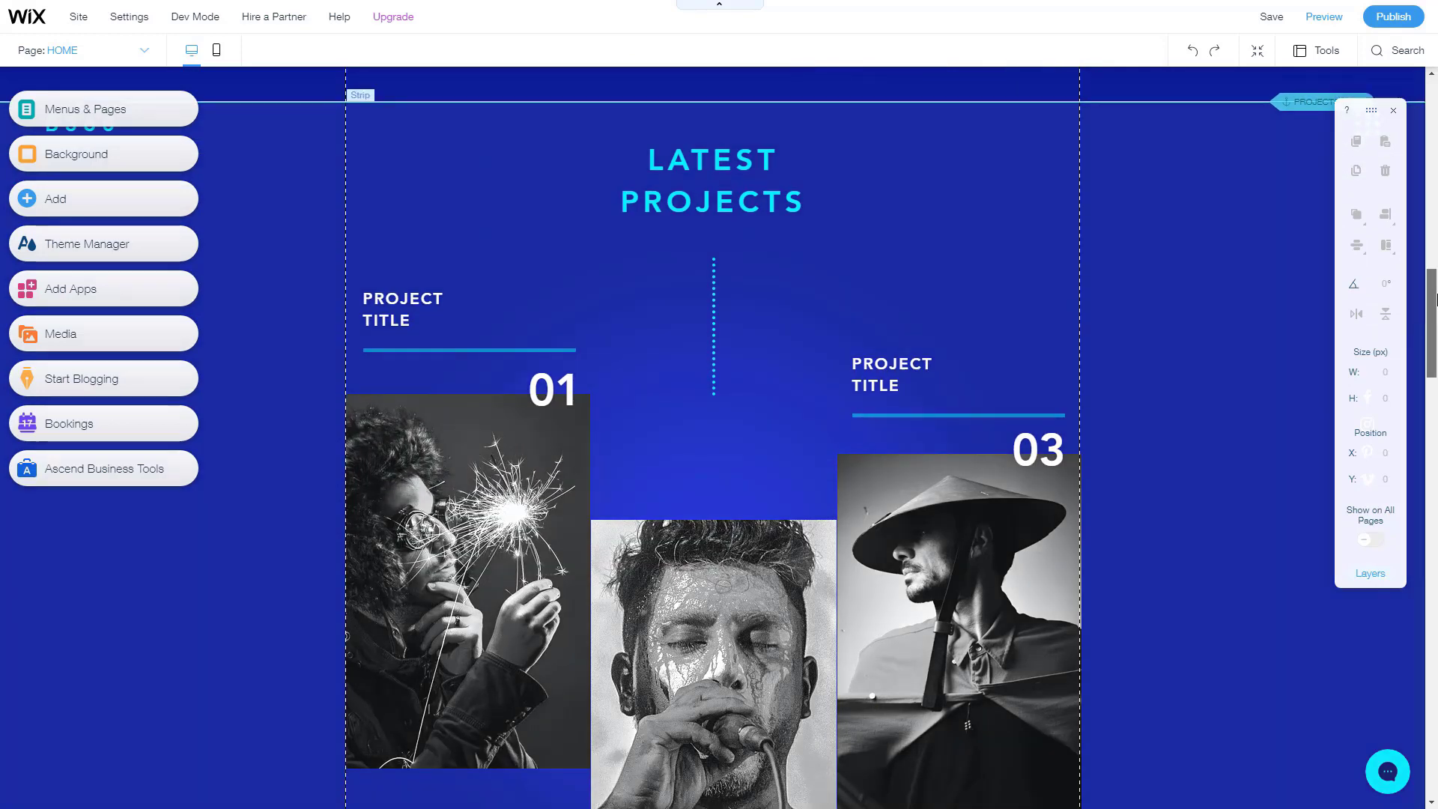
scroll(down, 3)
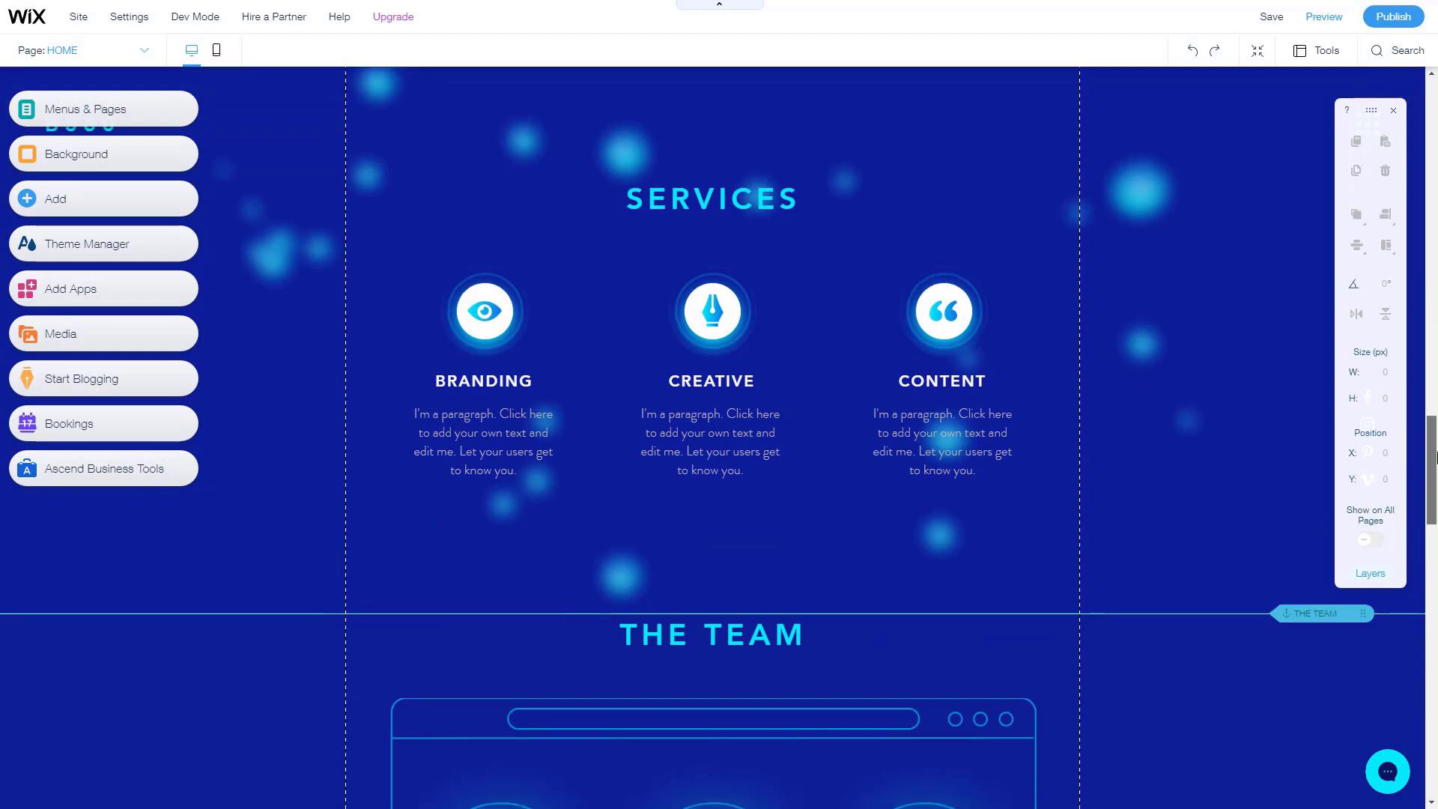
scroll(down, 3)
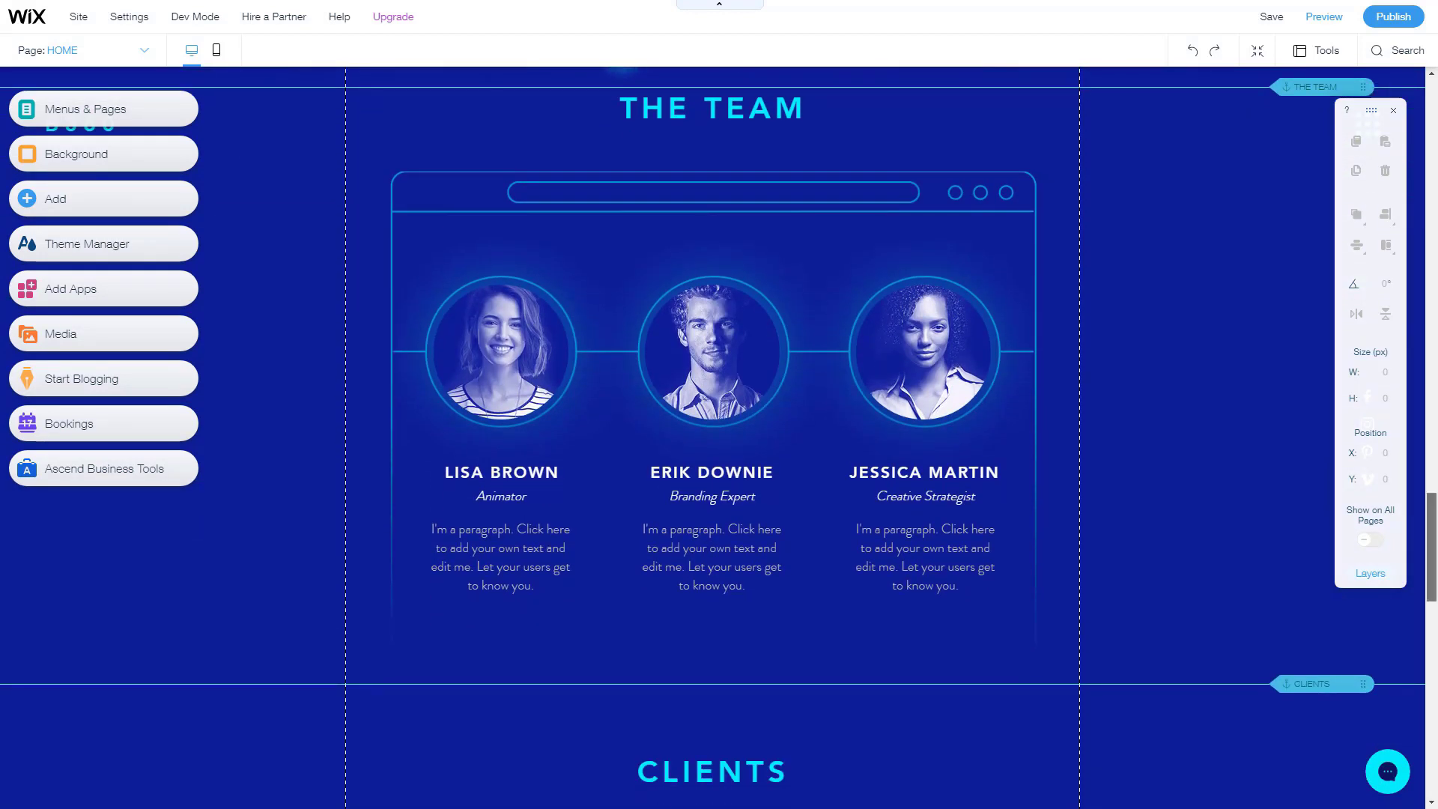
scroll(down, 3)
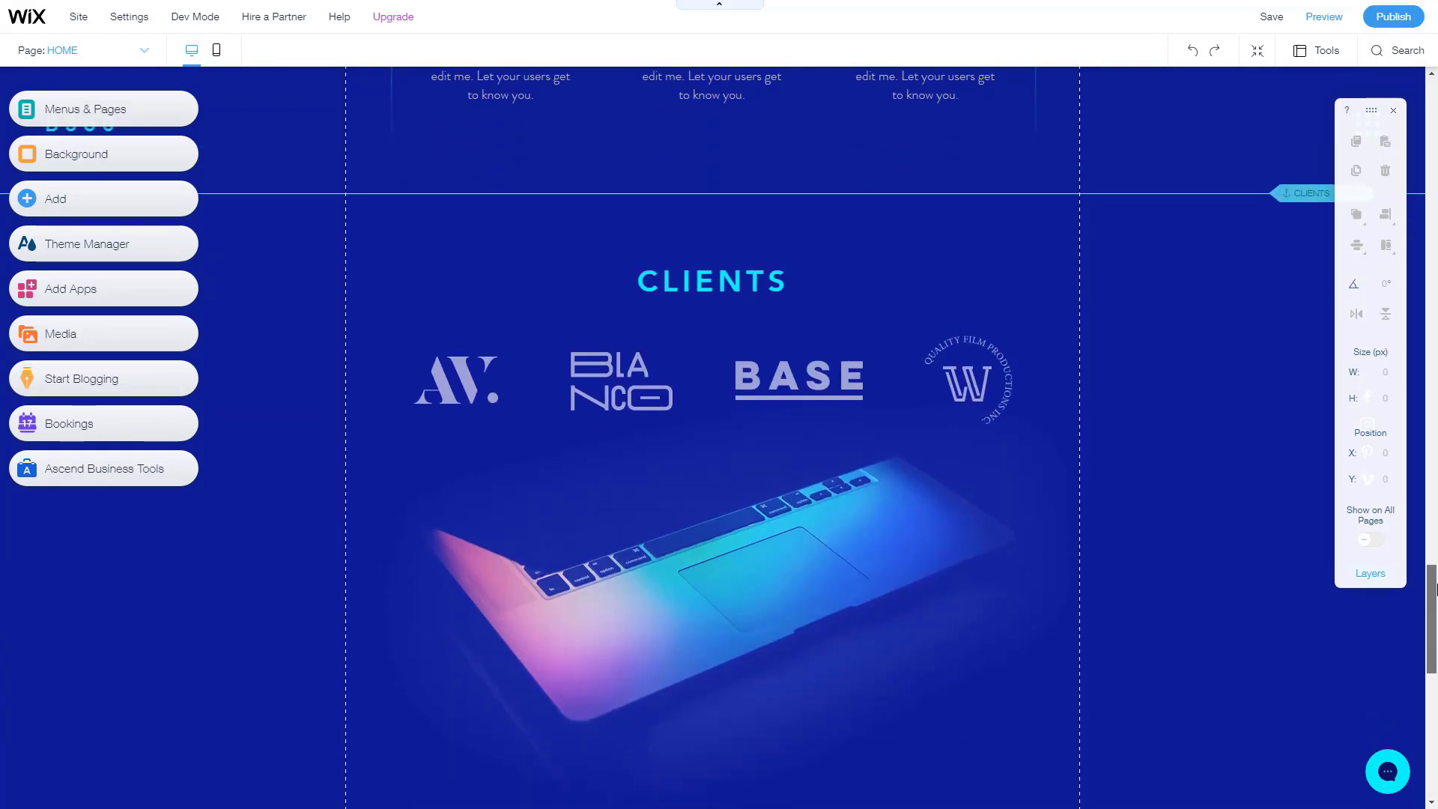
click(456, 378)
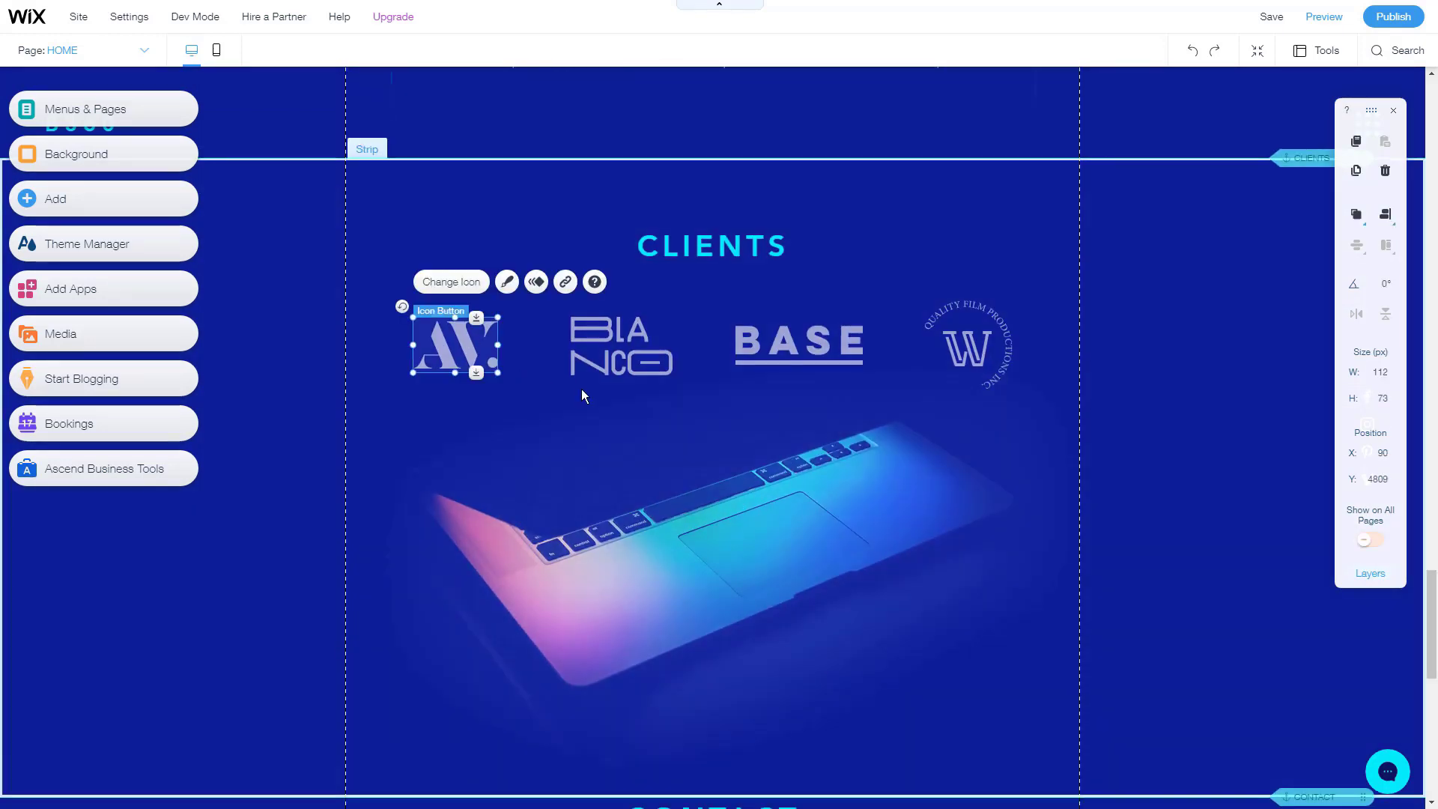
scroll(down, 3)
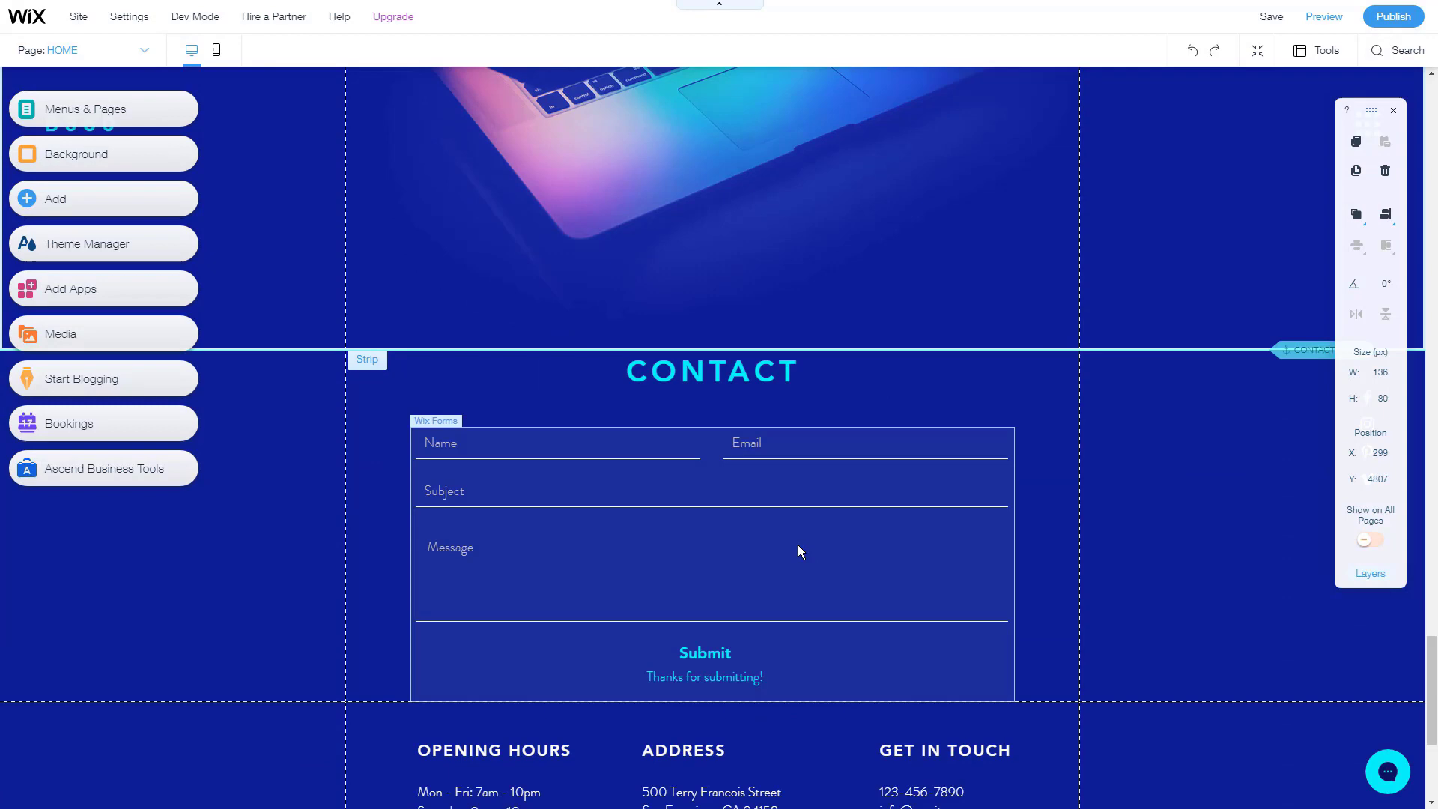
scroll(down, 3)
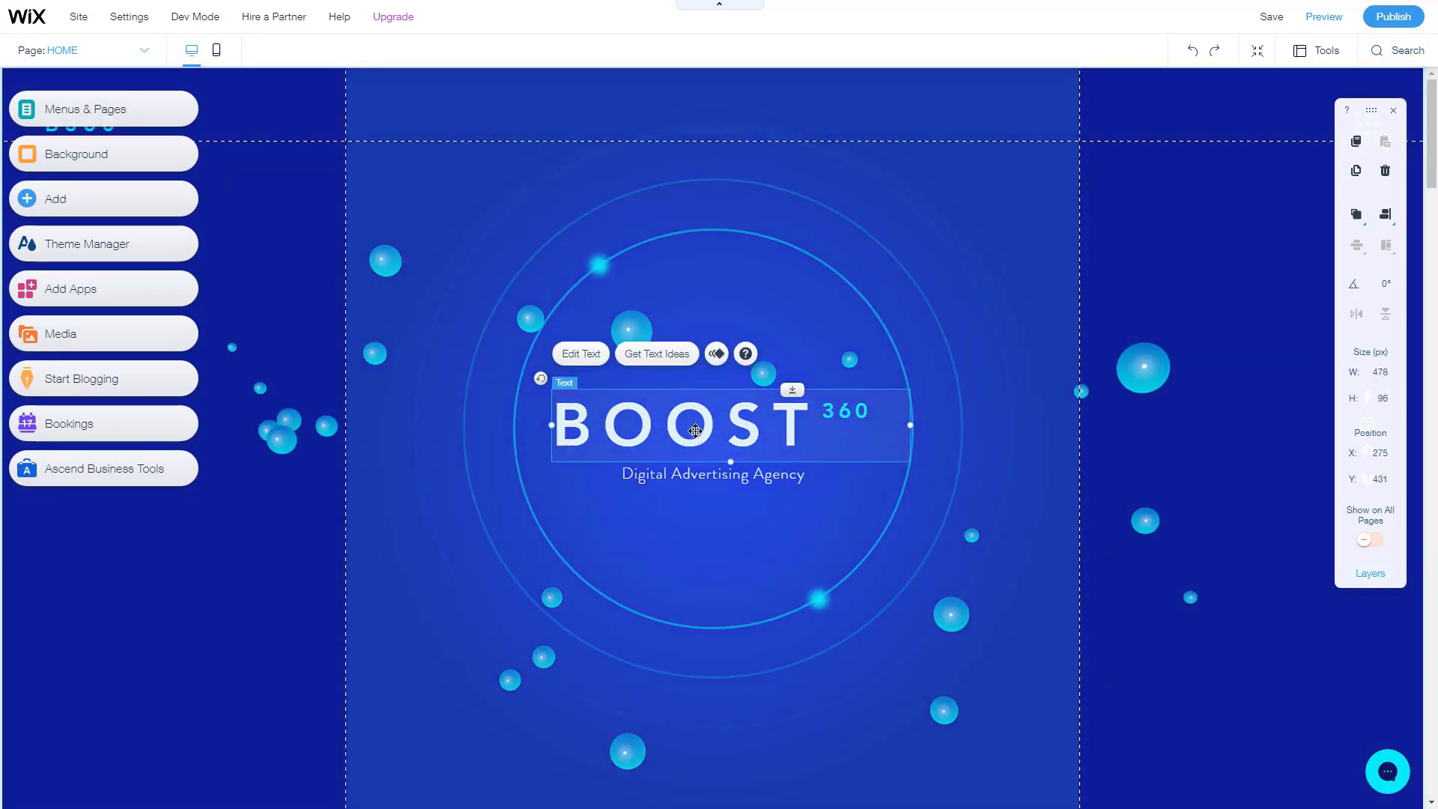
Step: Replace the Wix hero subtitle with 'Online marketing agency.'
click(712, 473)
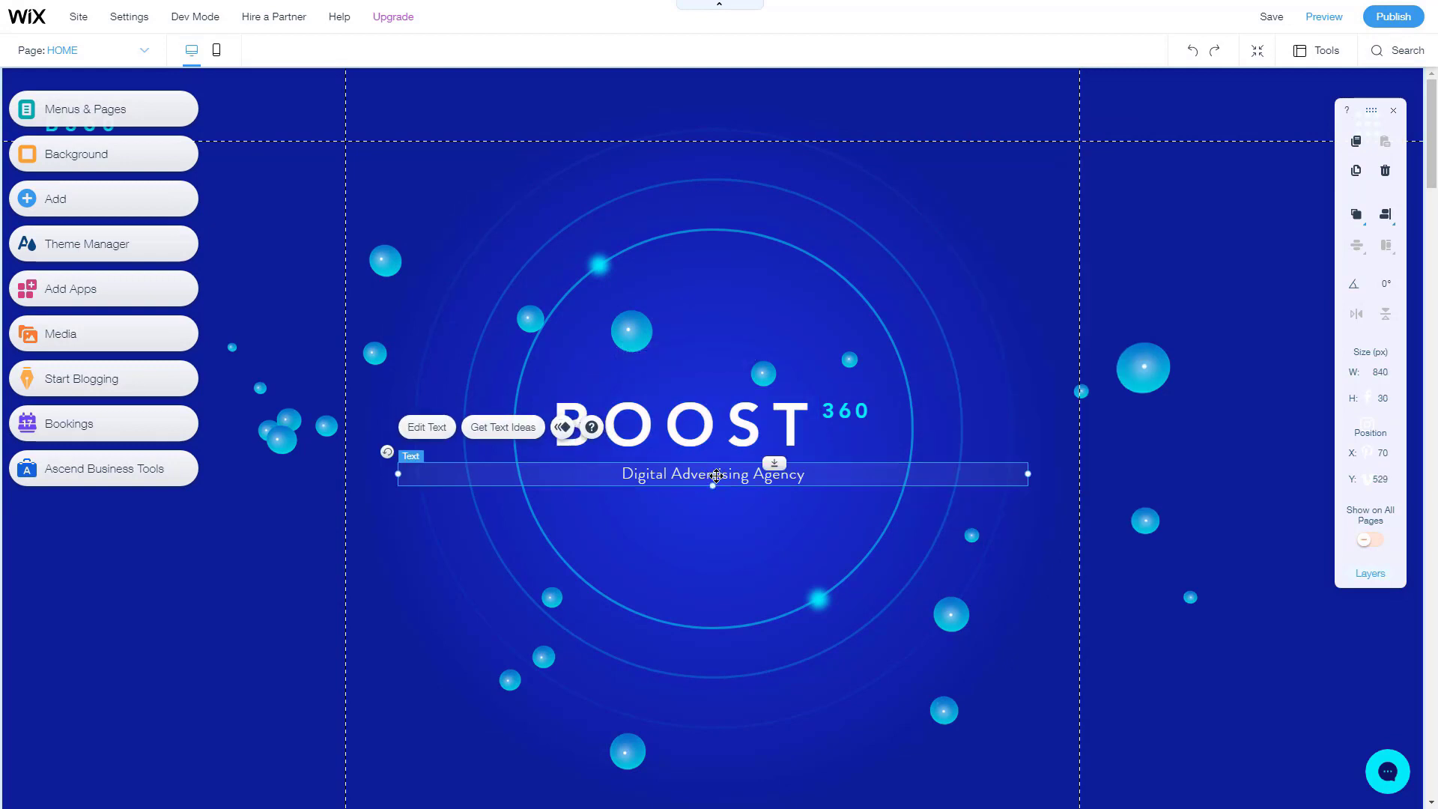
click(425, 428)
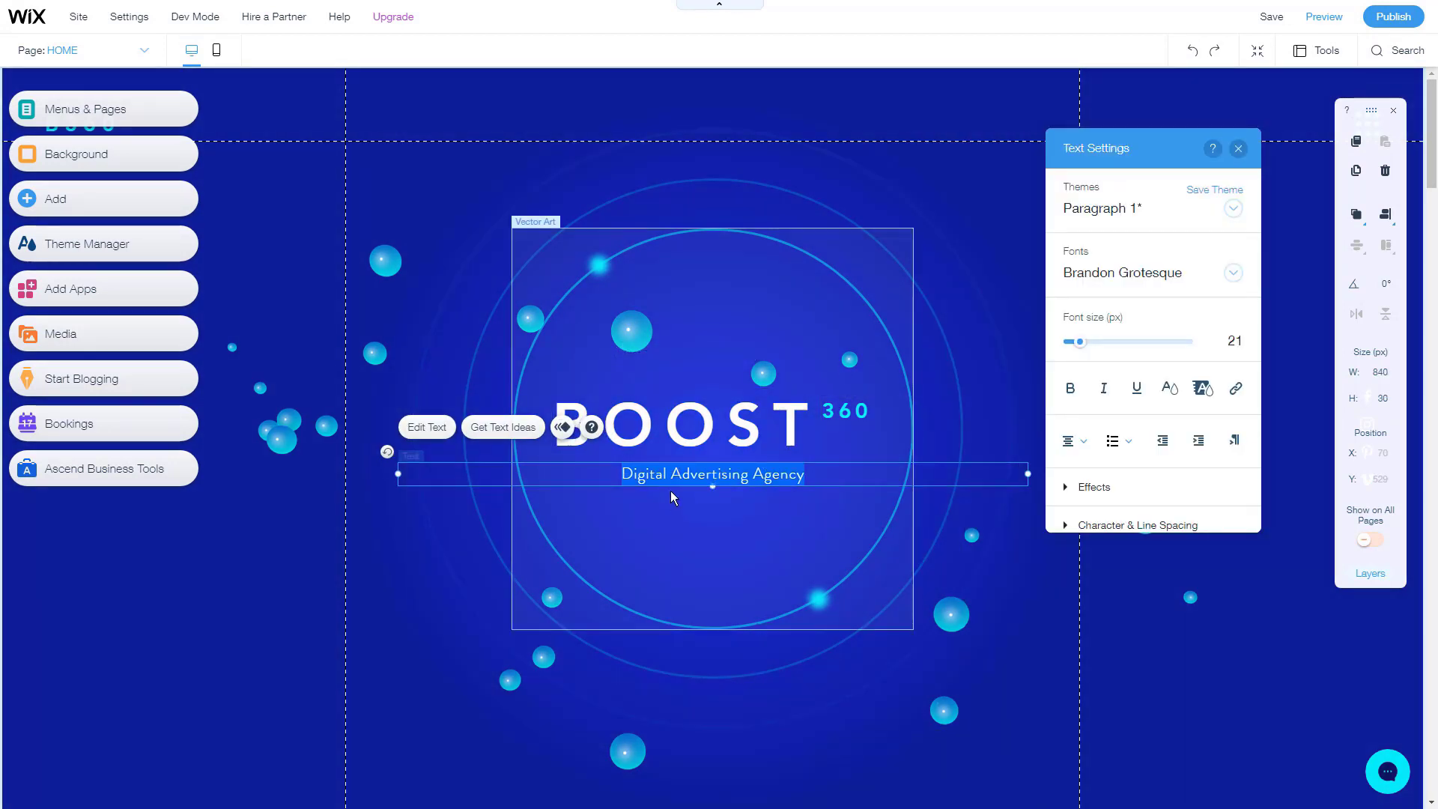
text(Online marketing)
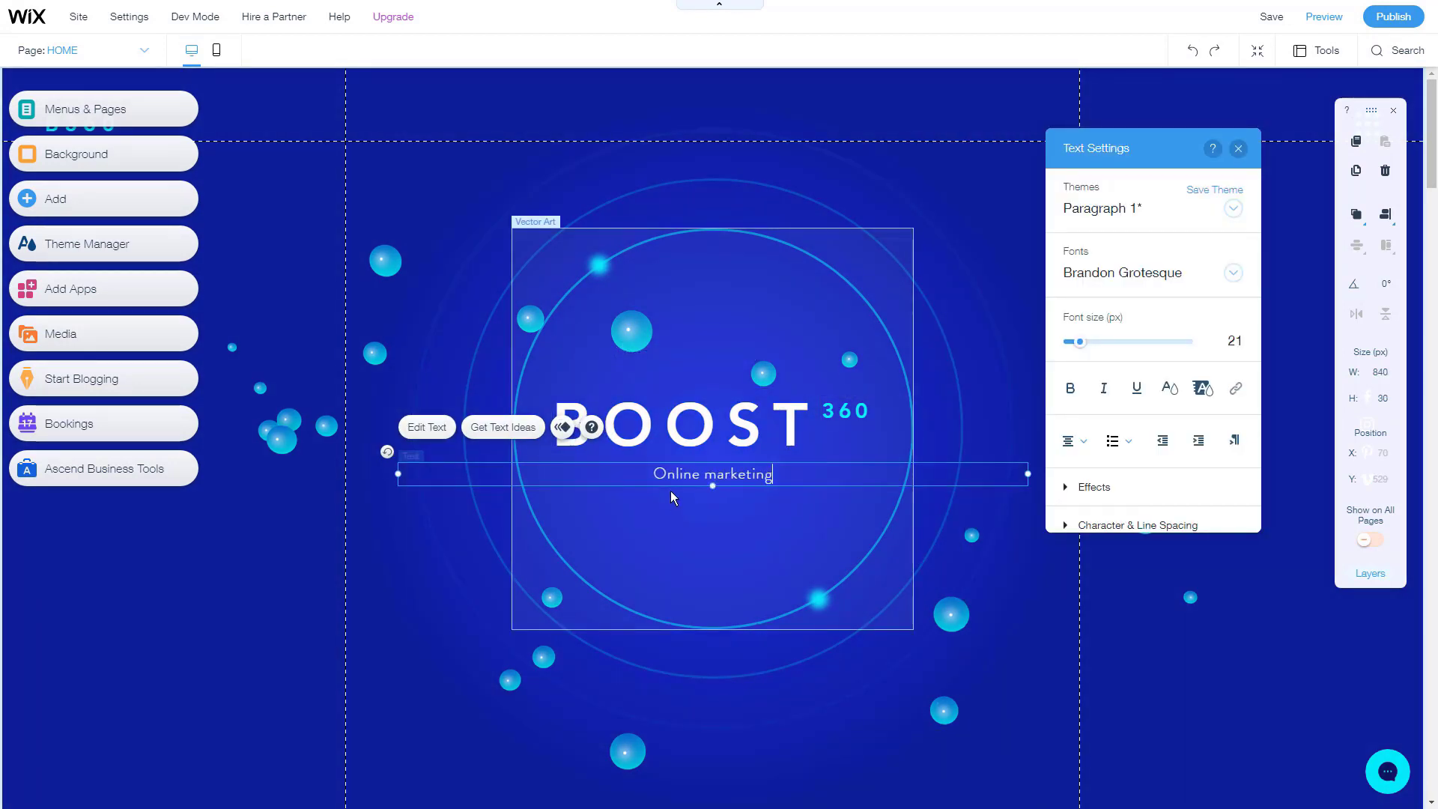
text(agency.)
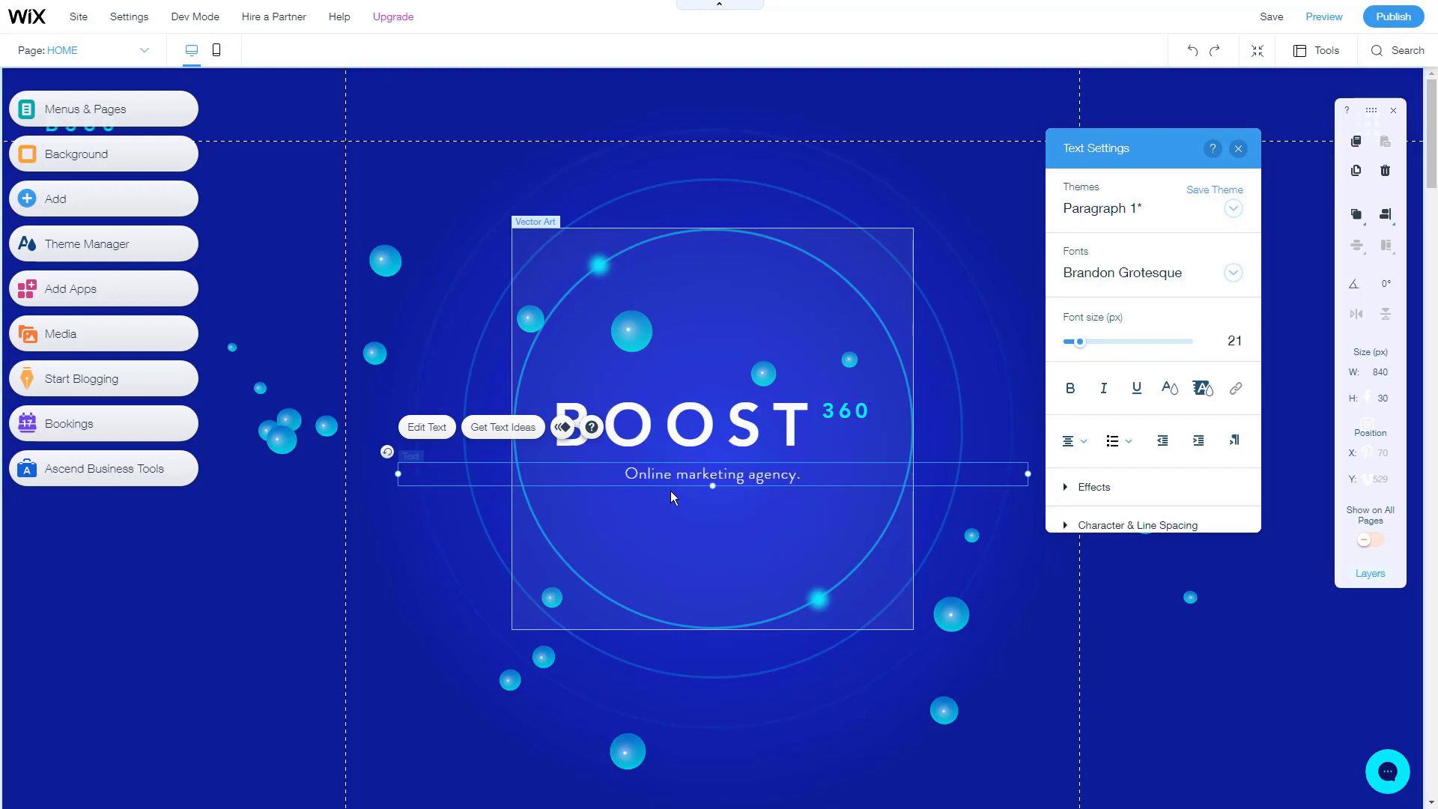
Step: Retype the BOOST heading so it reads 'Agency'
click(679, 423)
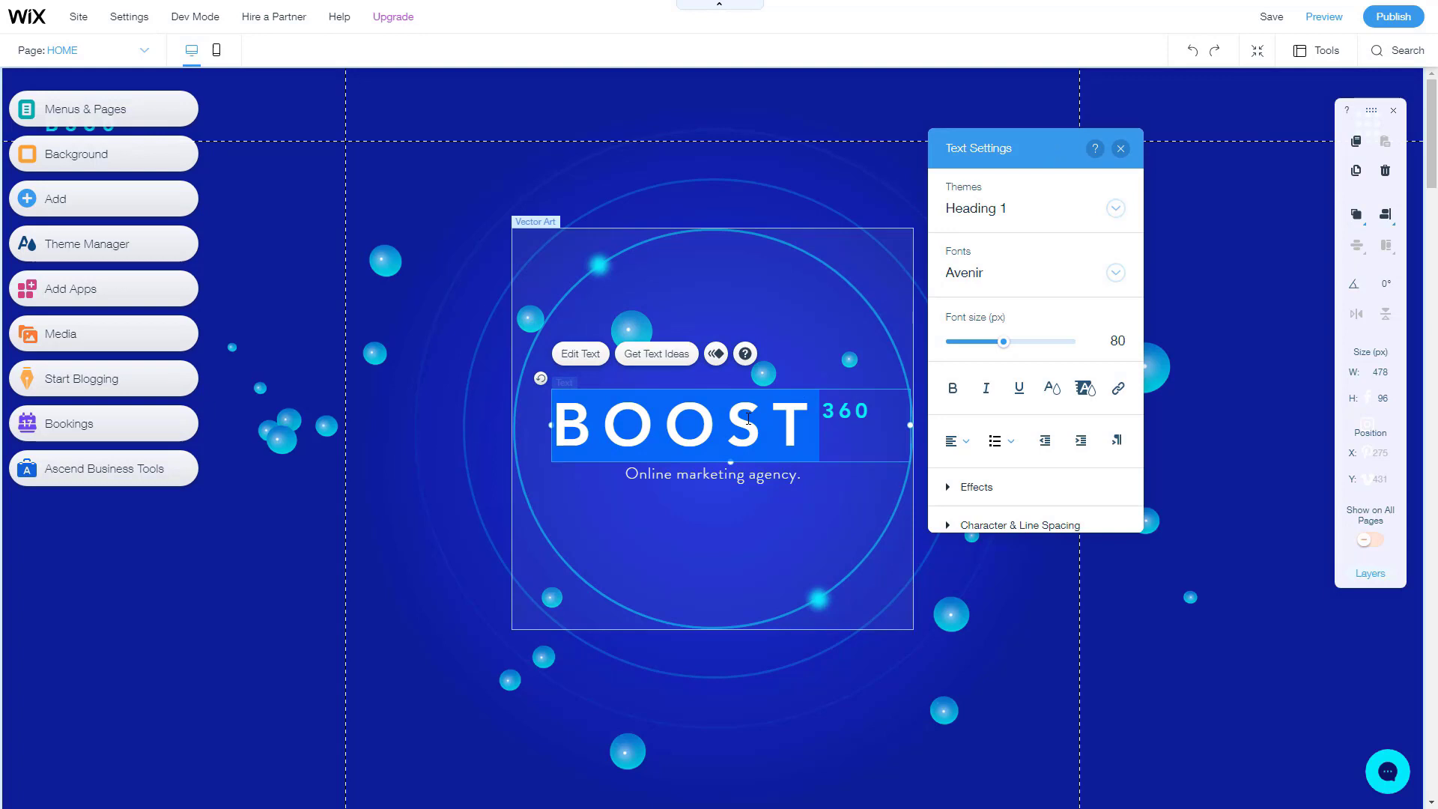
text(My company name)
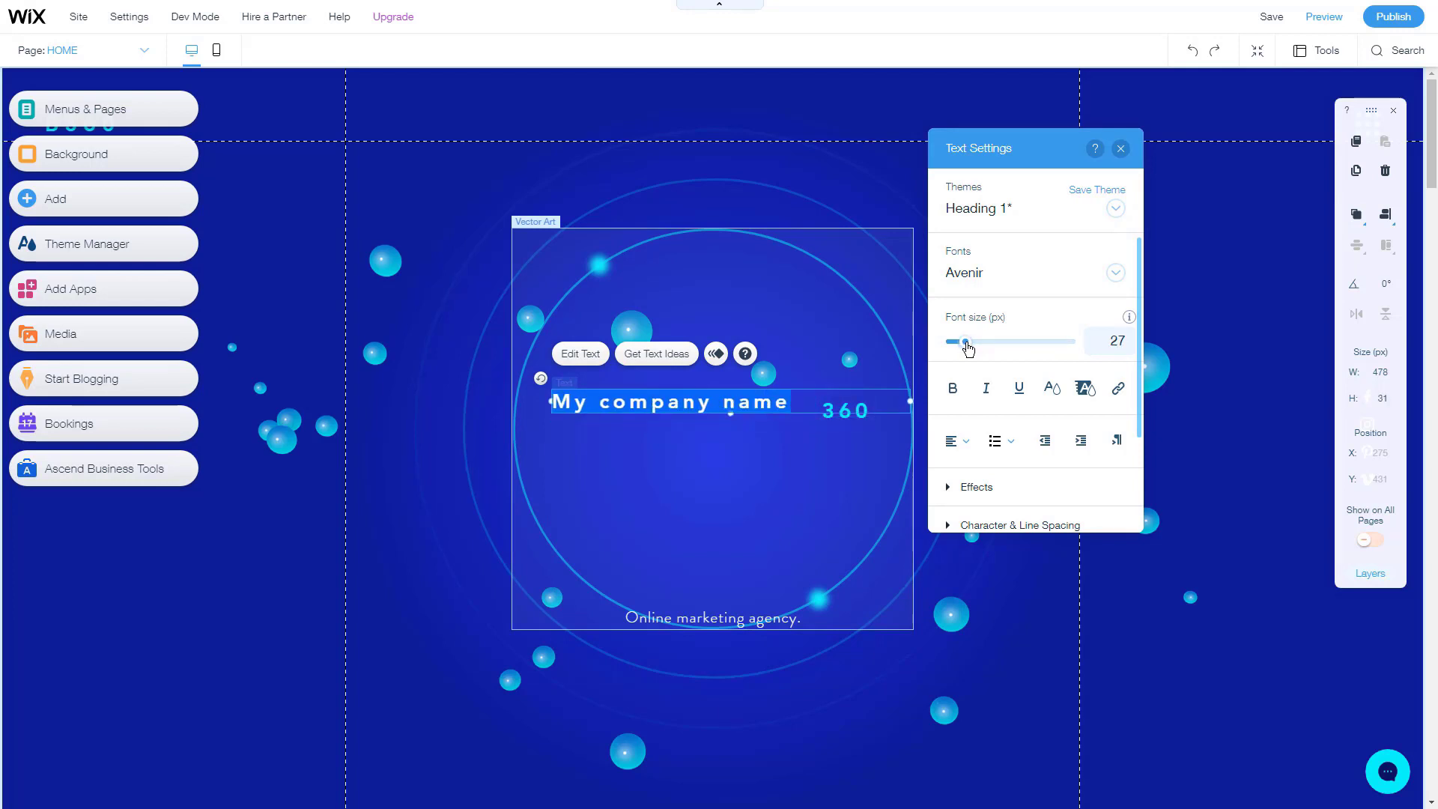
text(Agency)
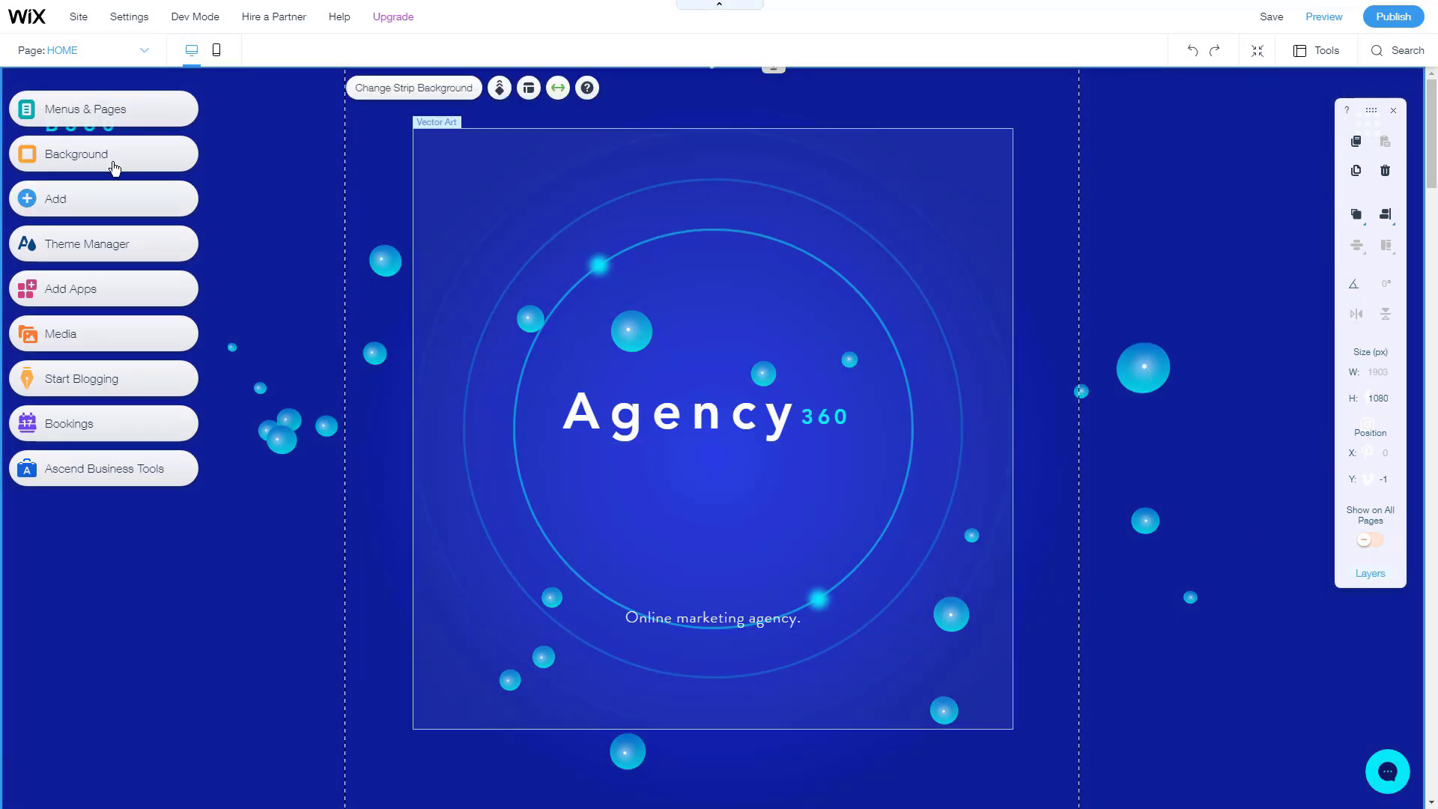
Step: Pick the glasses image as page background, check Apply to Other Pages, and close the panel
click(103, 153)
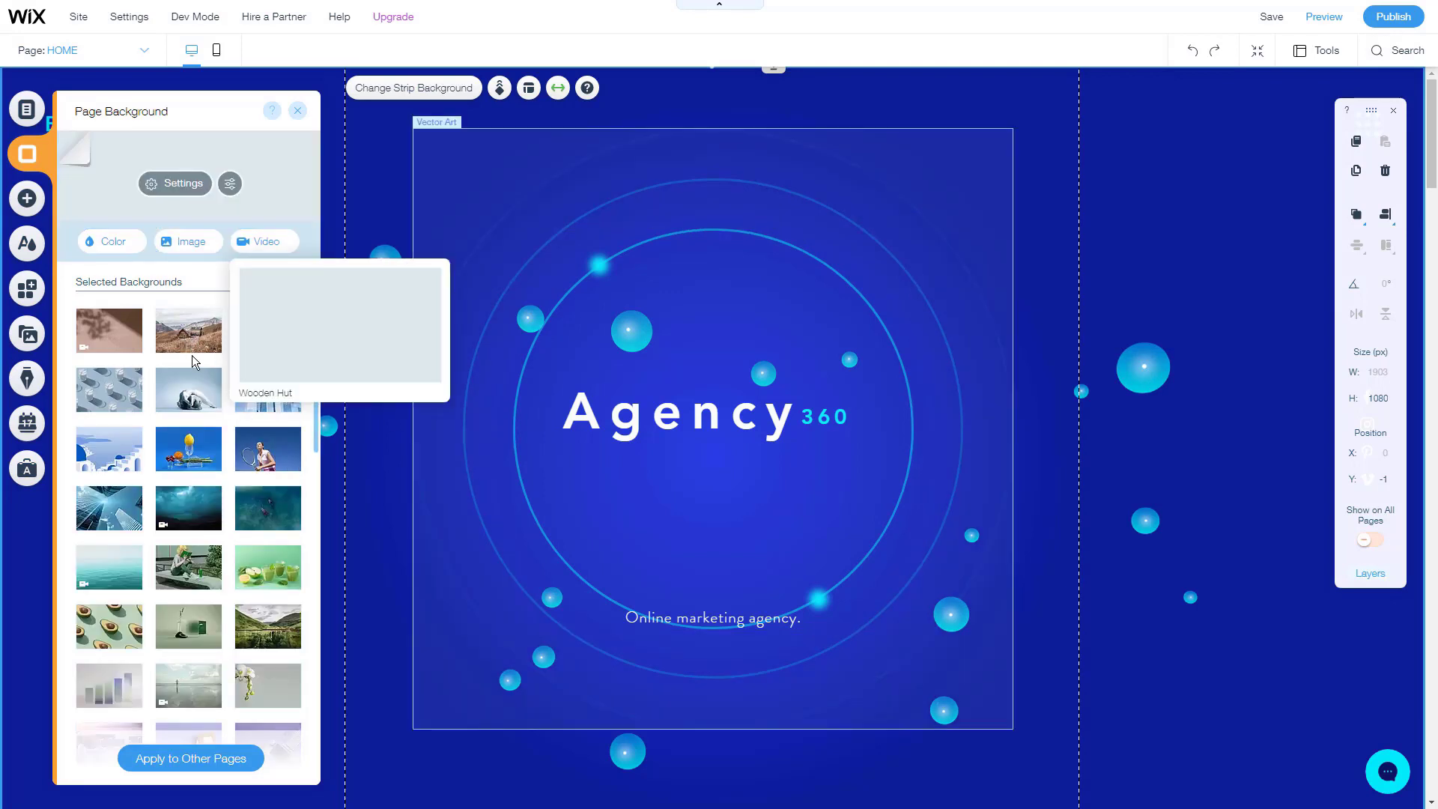
mouse_move(188, 330)
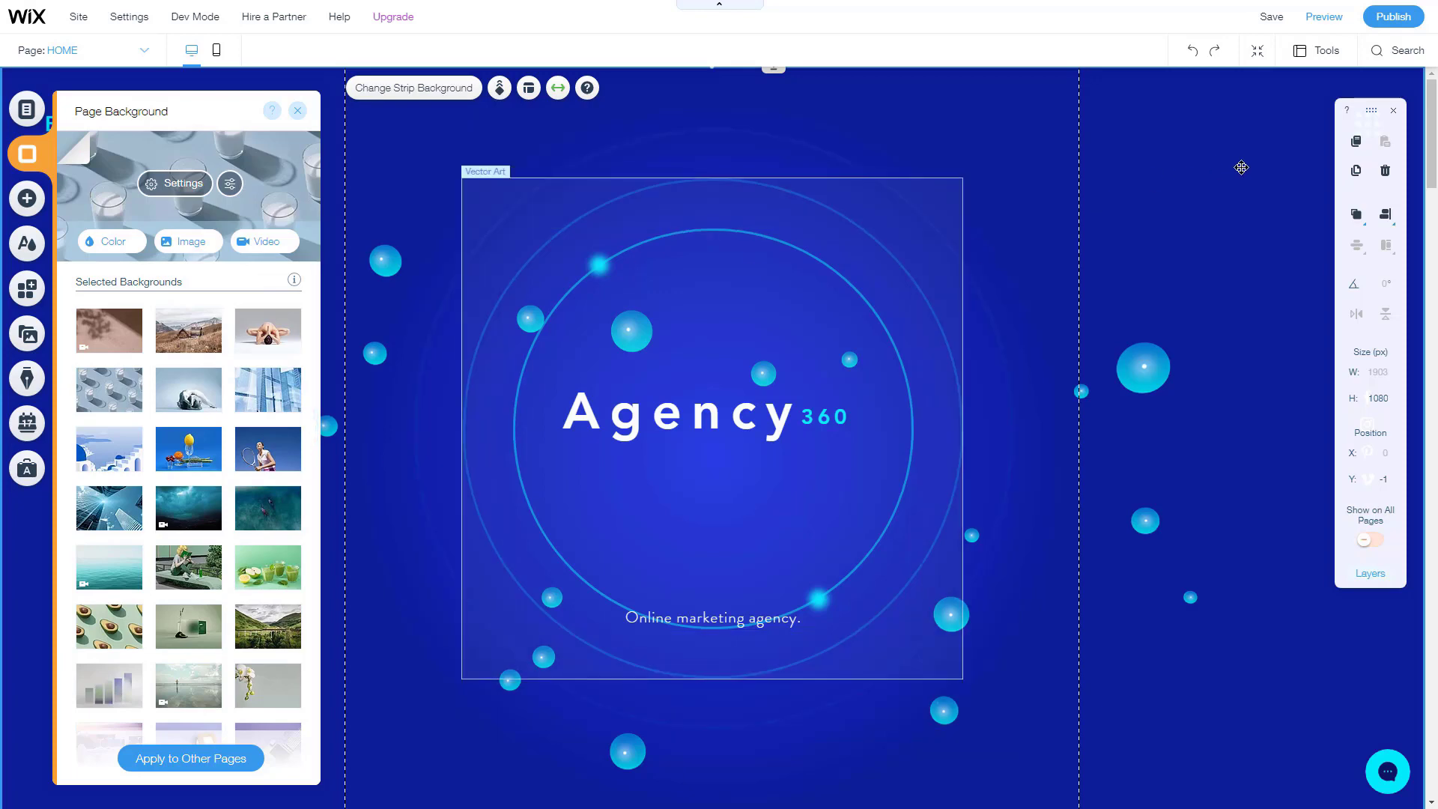
click(297, 110)
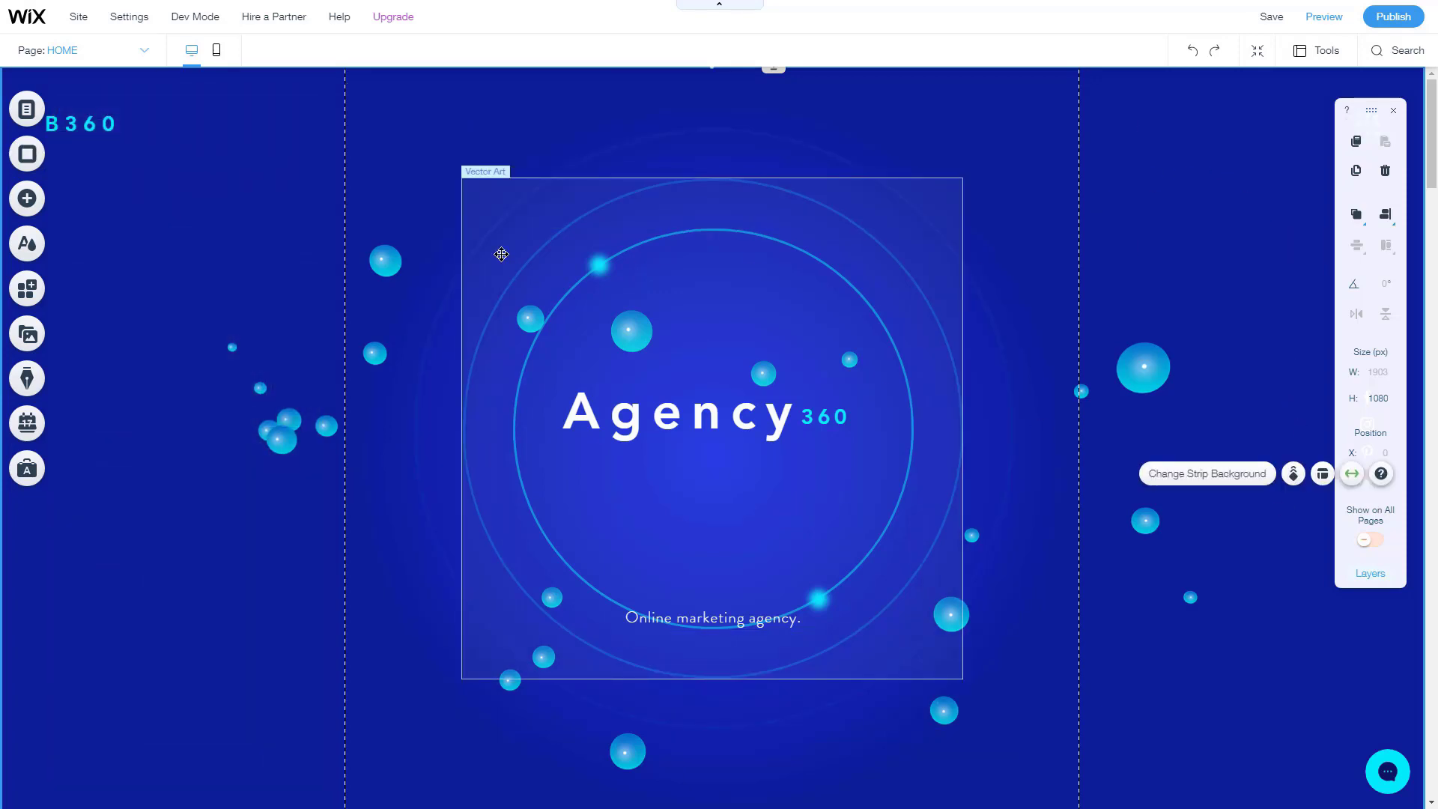
click(27, 154)
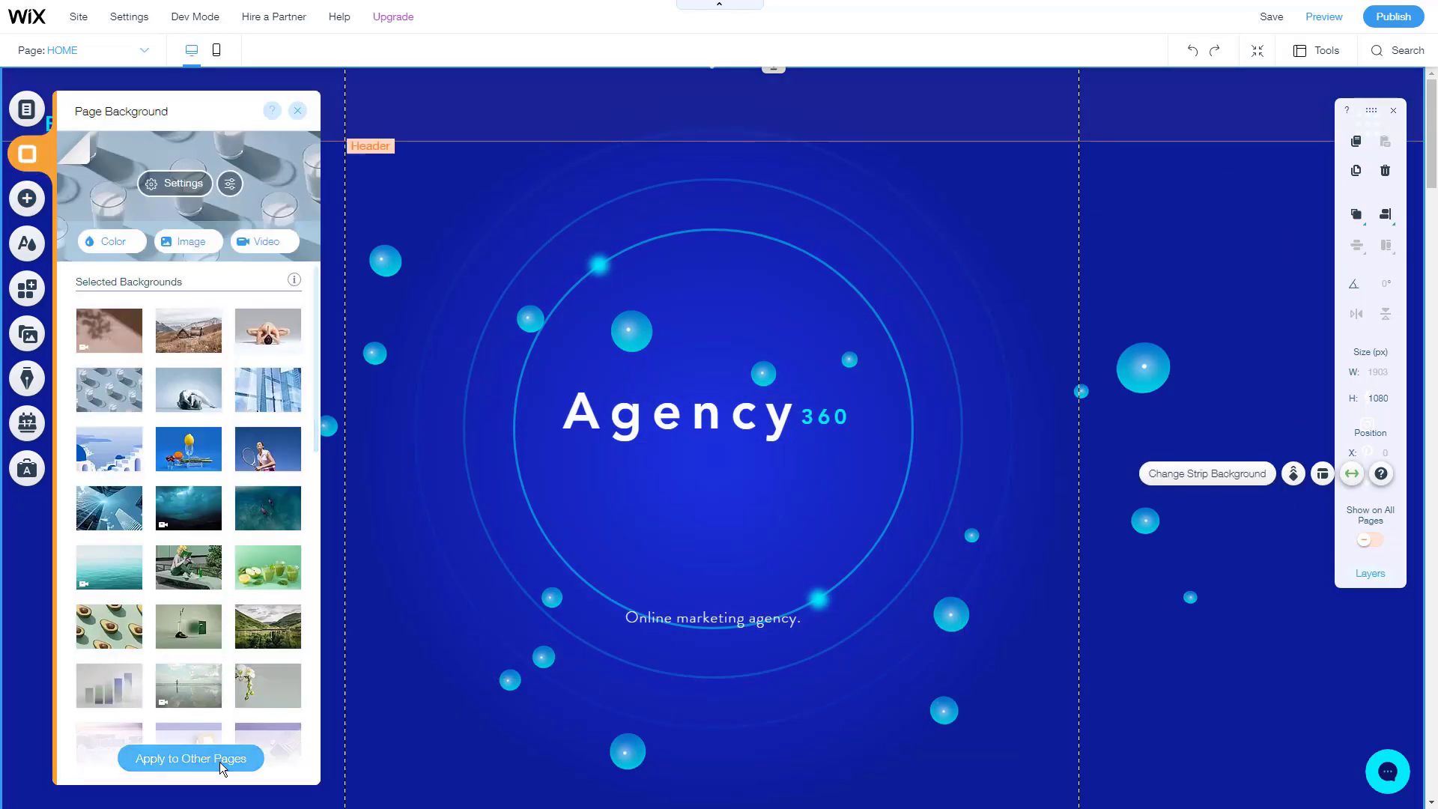
click(190, 758)
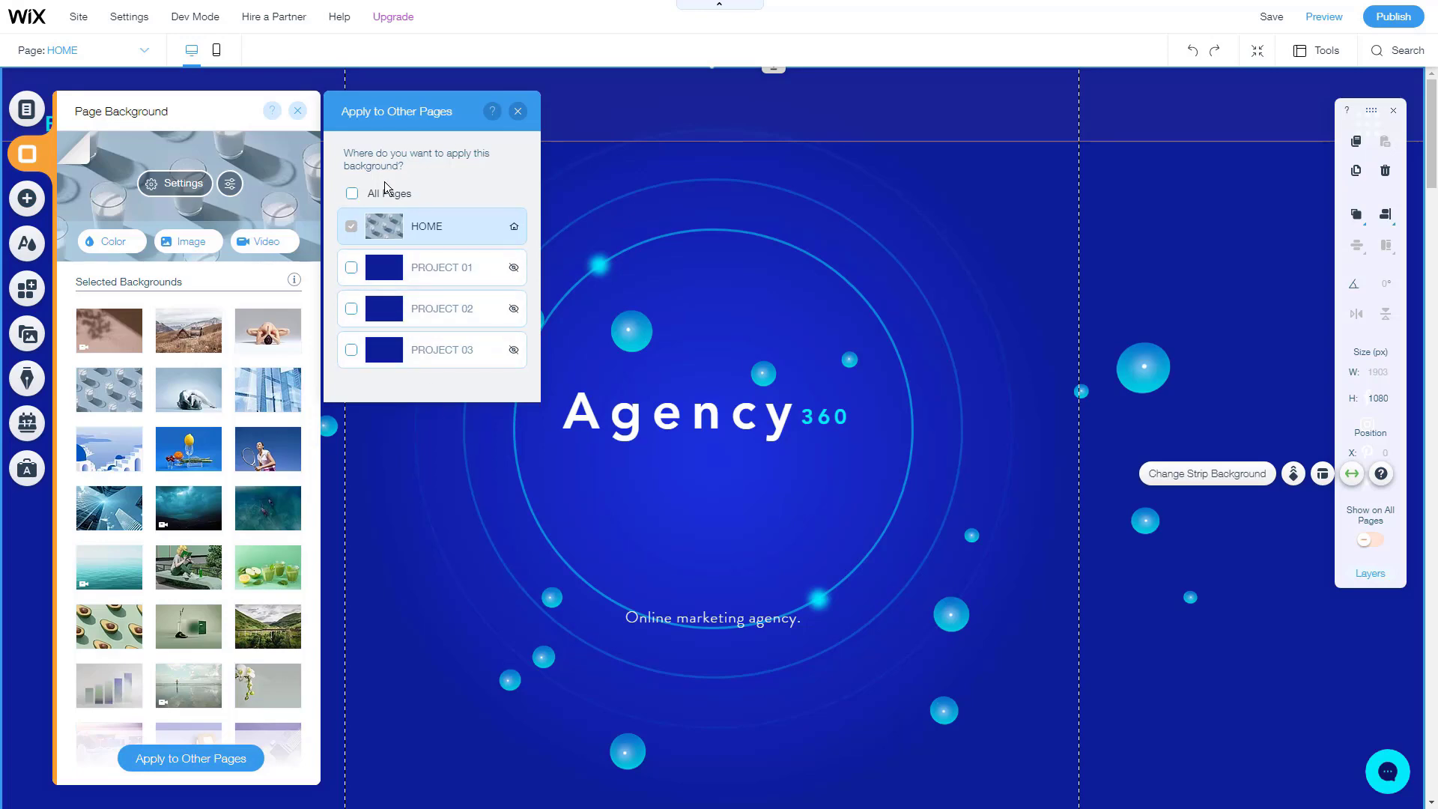
click(517, 111)
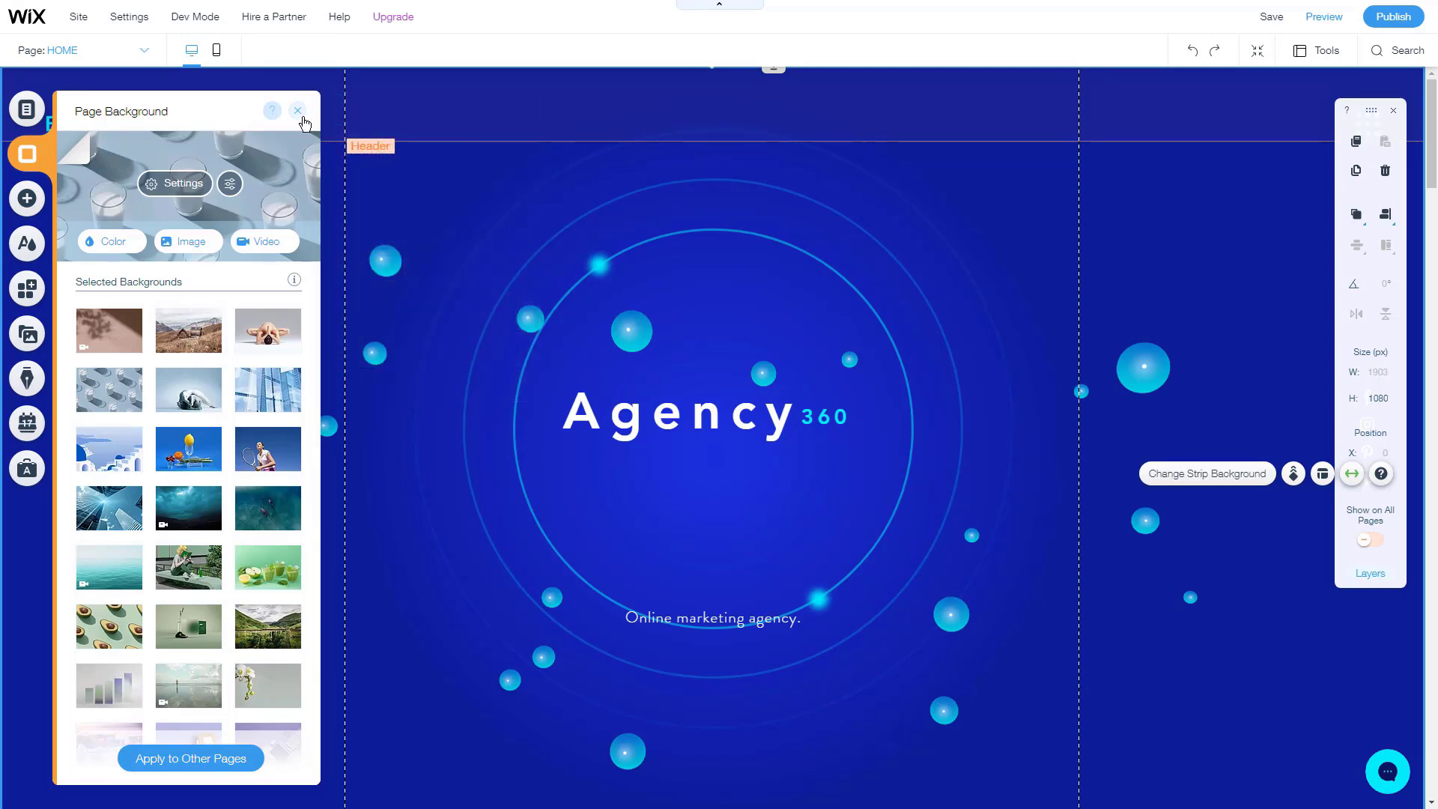
scroll(down, 3)
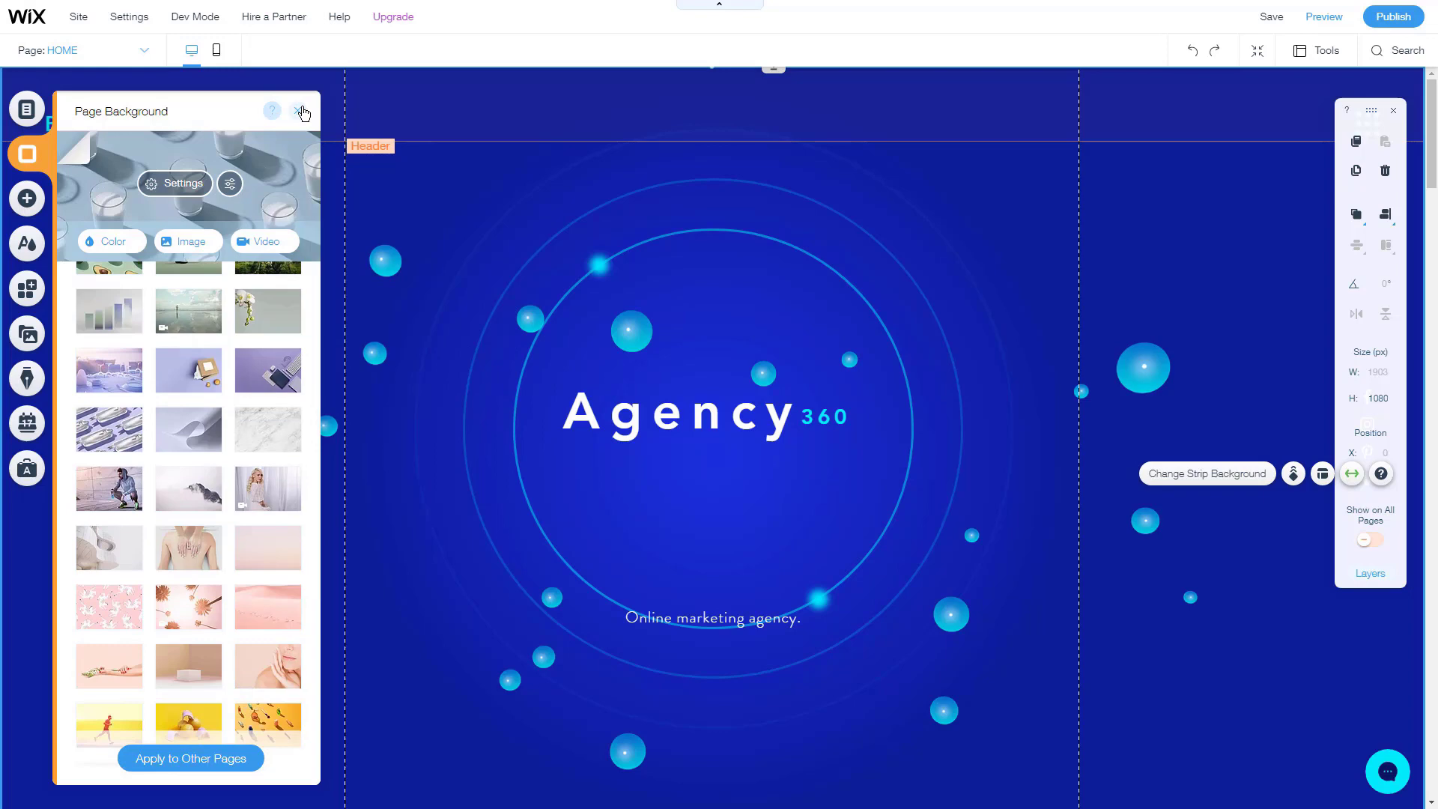
click(303, 110)
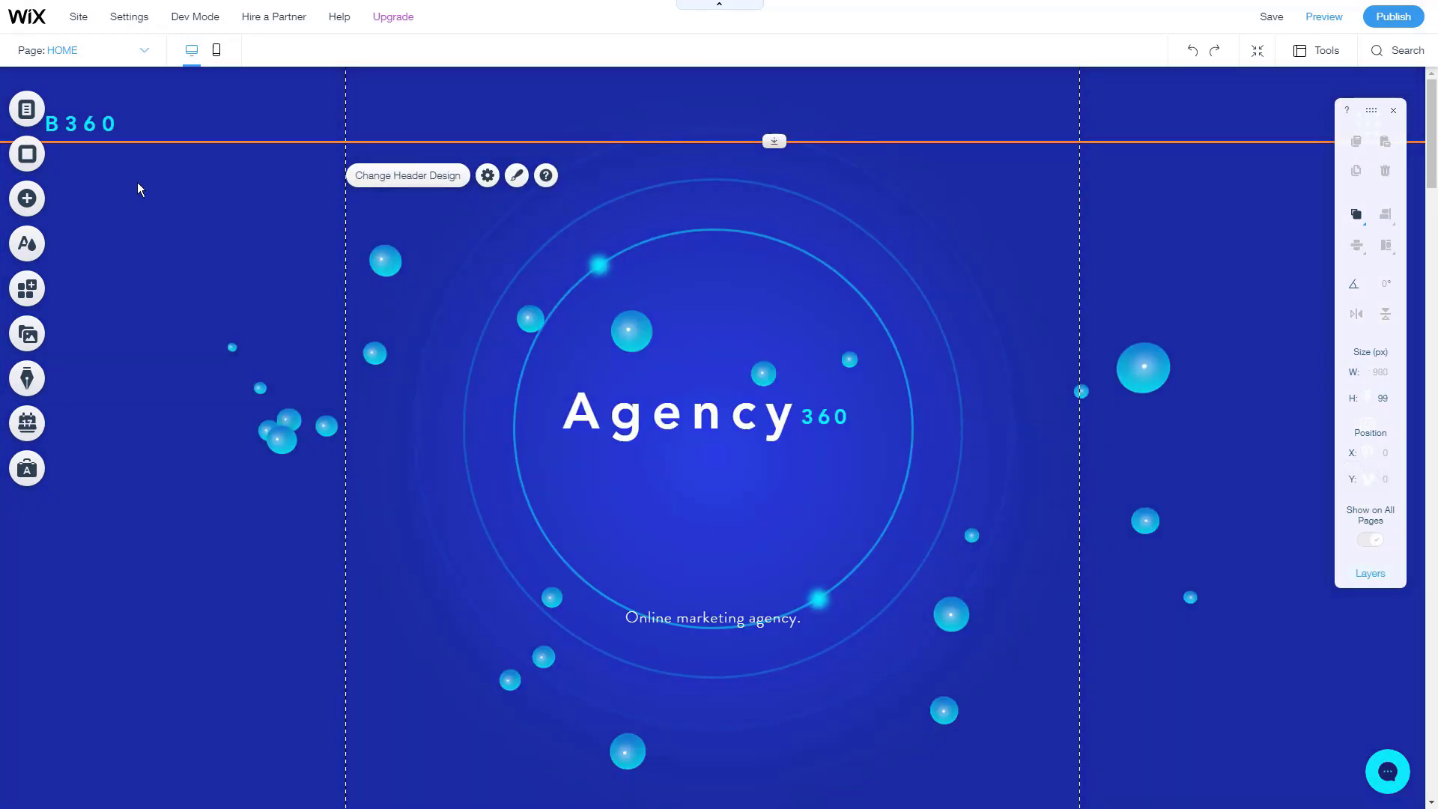
Step: Leave the Pages panel for the main menu and open the Analytics Sales overview
click(27, 153)
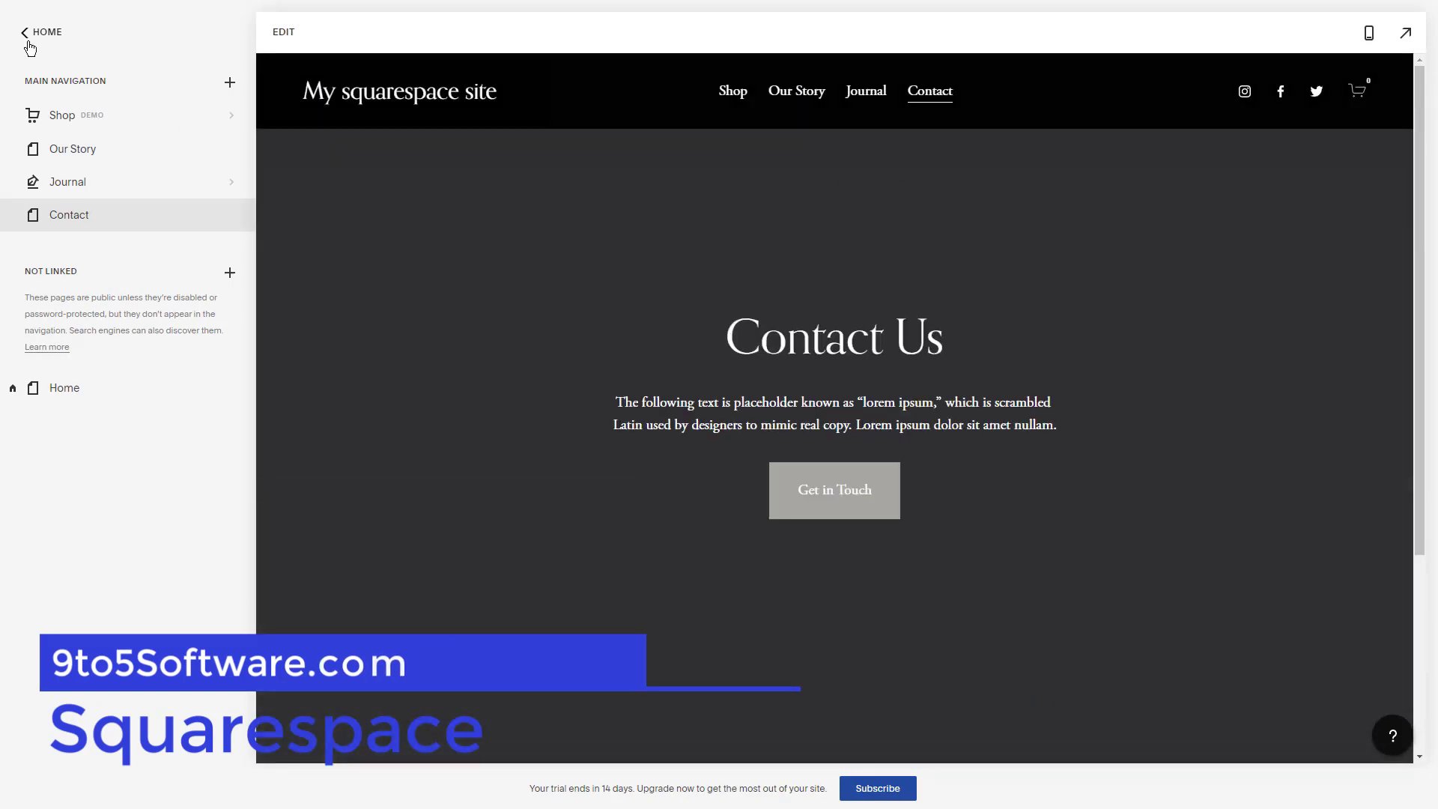
click(41, 32)
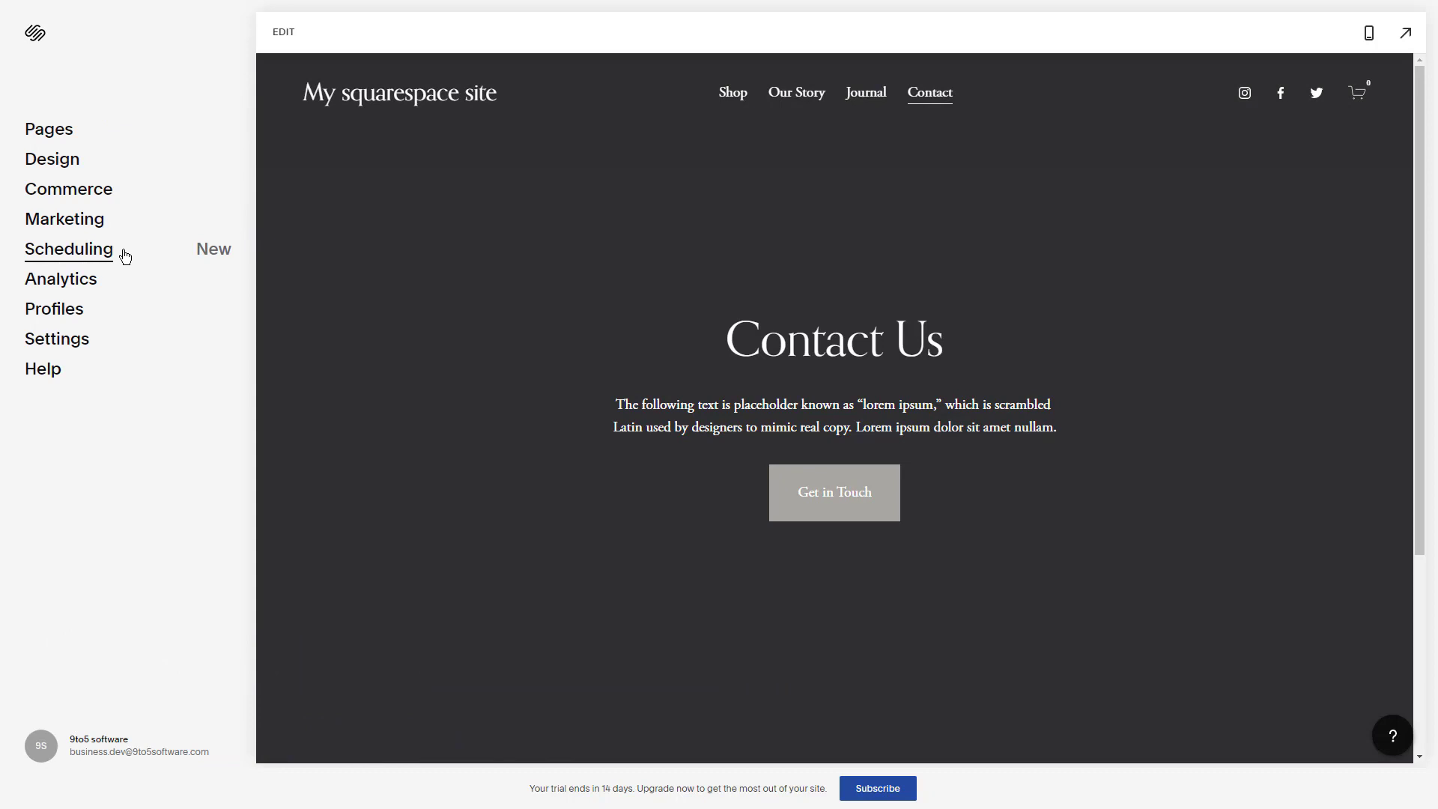
click(61, 279)
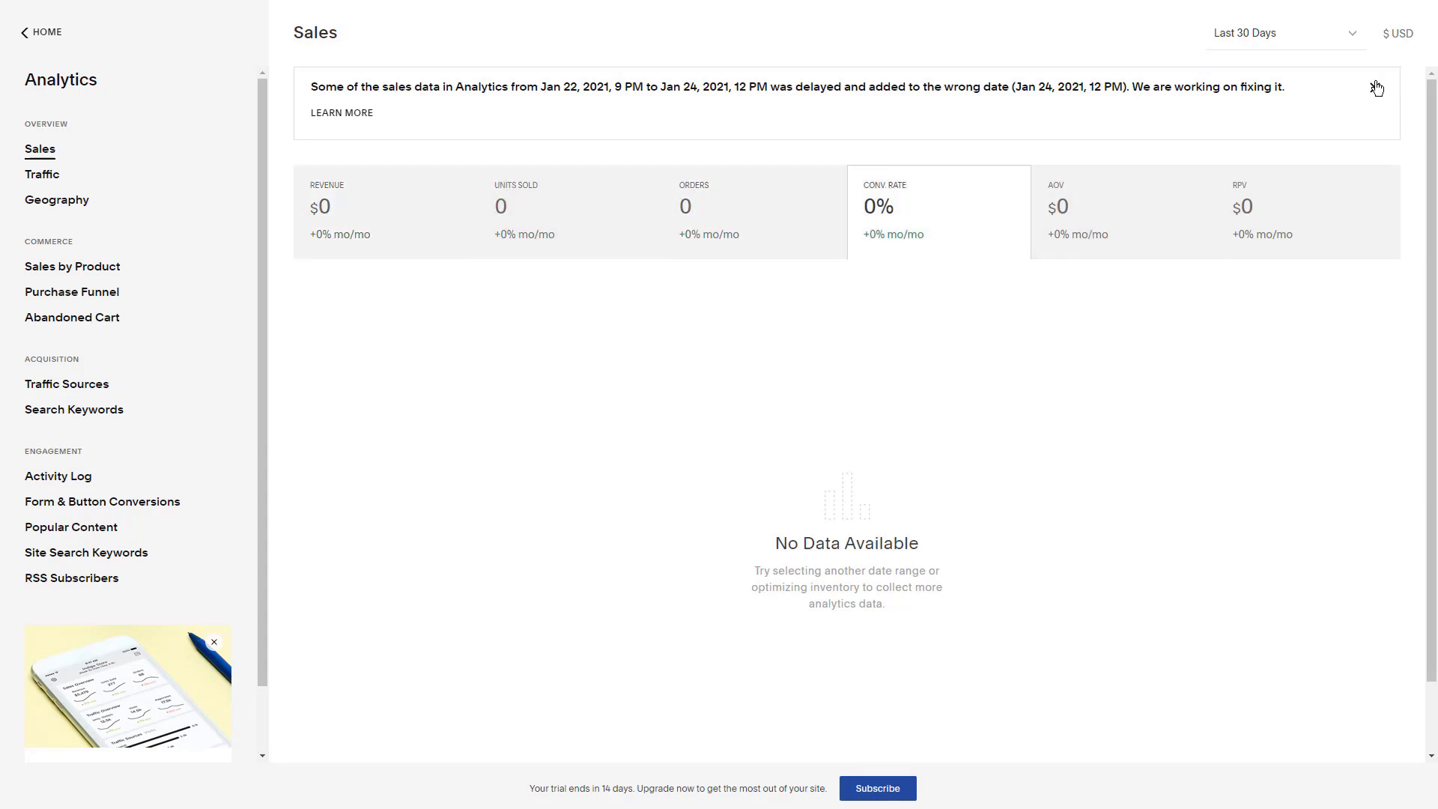
Step: Dismiss the delayed-data notice, browse Traffic, Geography, a commerce report and Traffic Sources, then go Home
click(1375, 87)
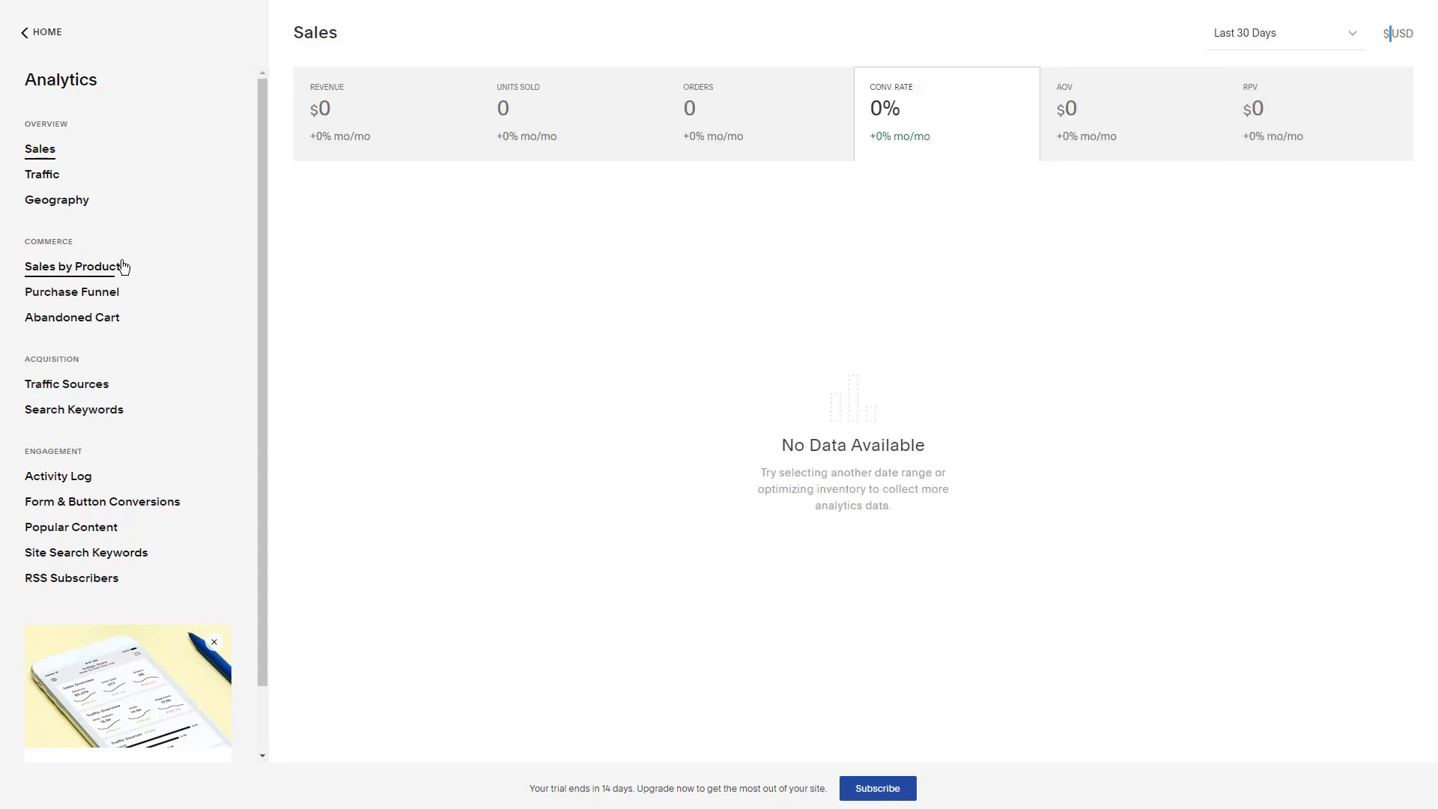
click(41, 175)
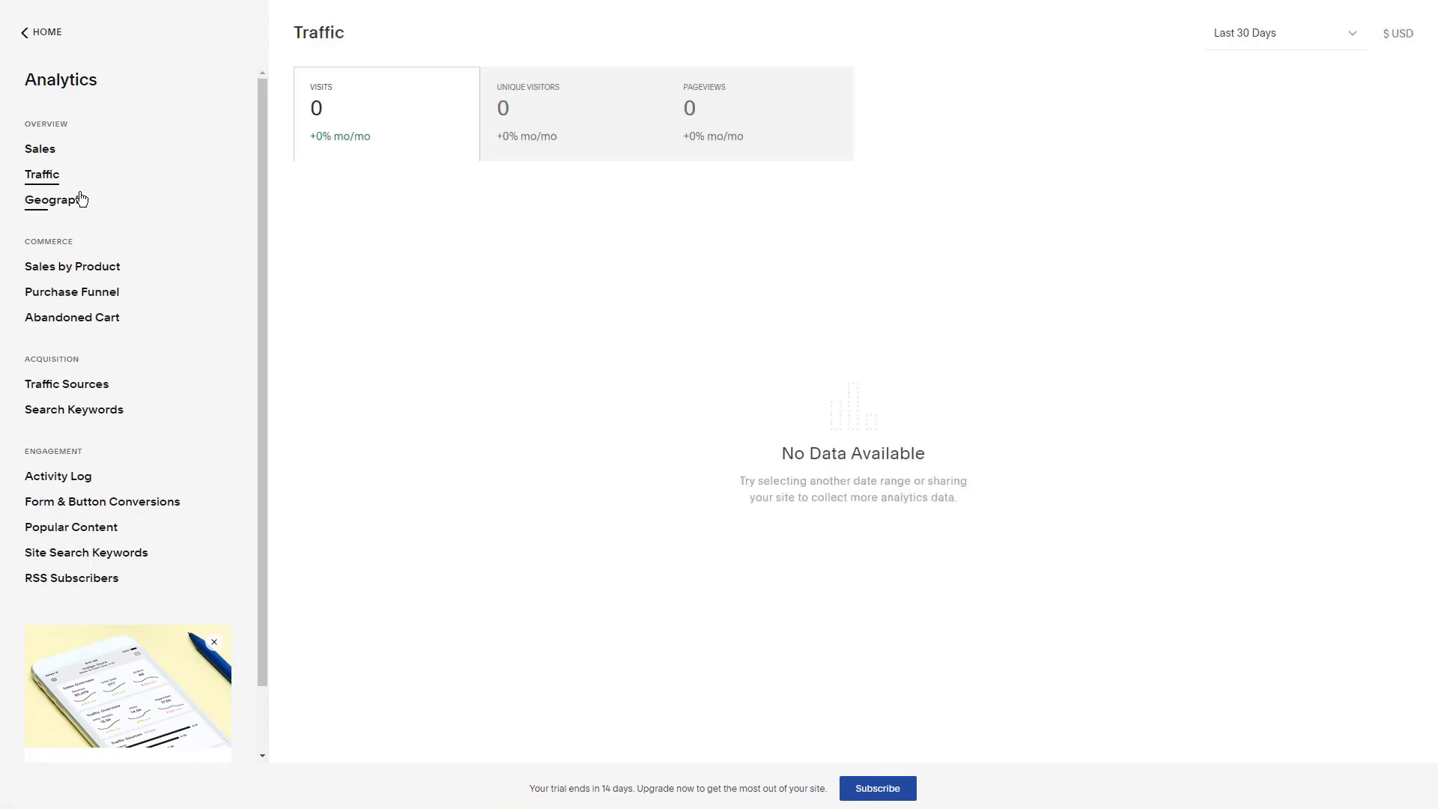
click(56, 200)
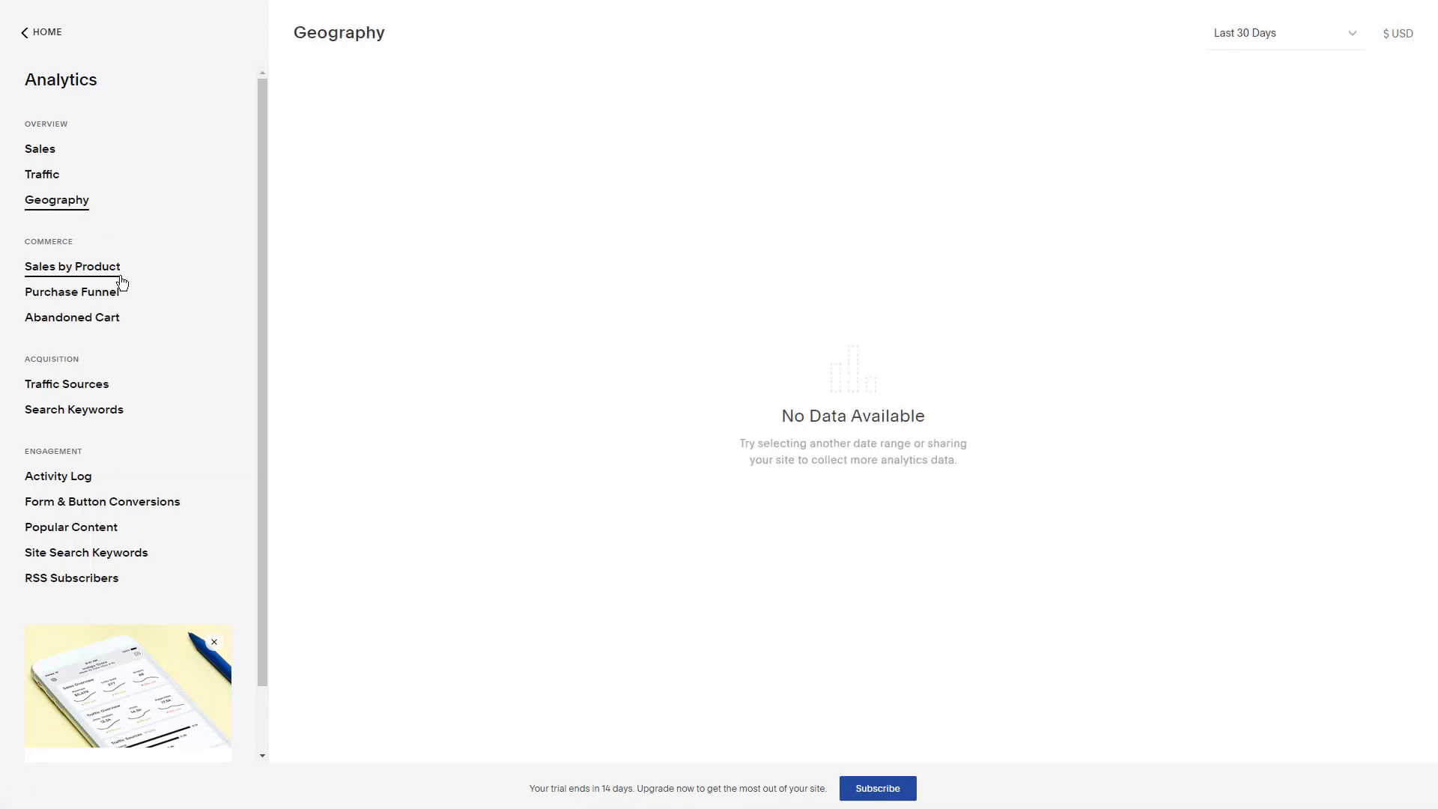
click(72, 291)
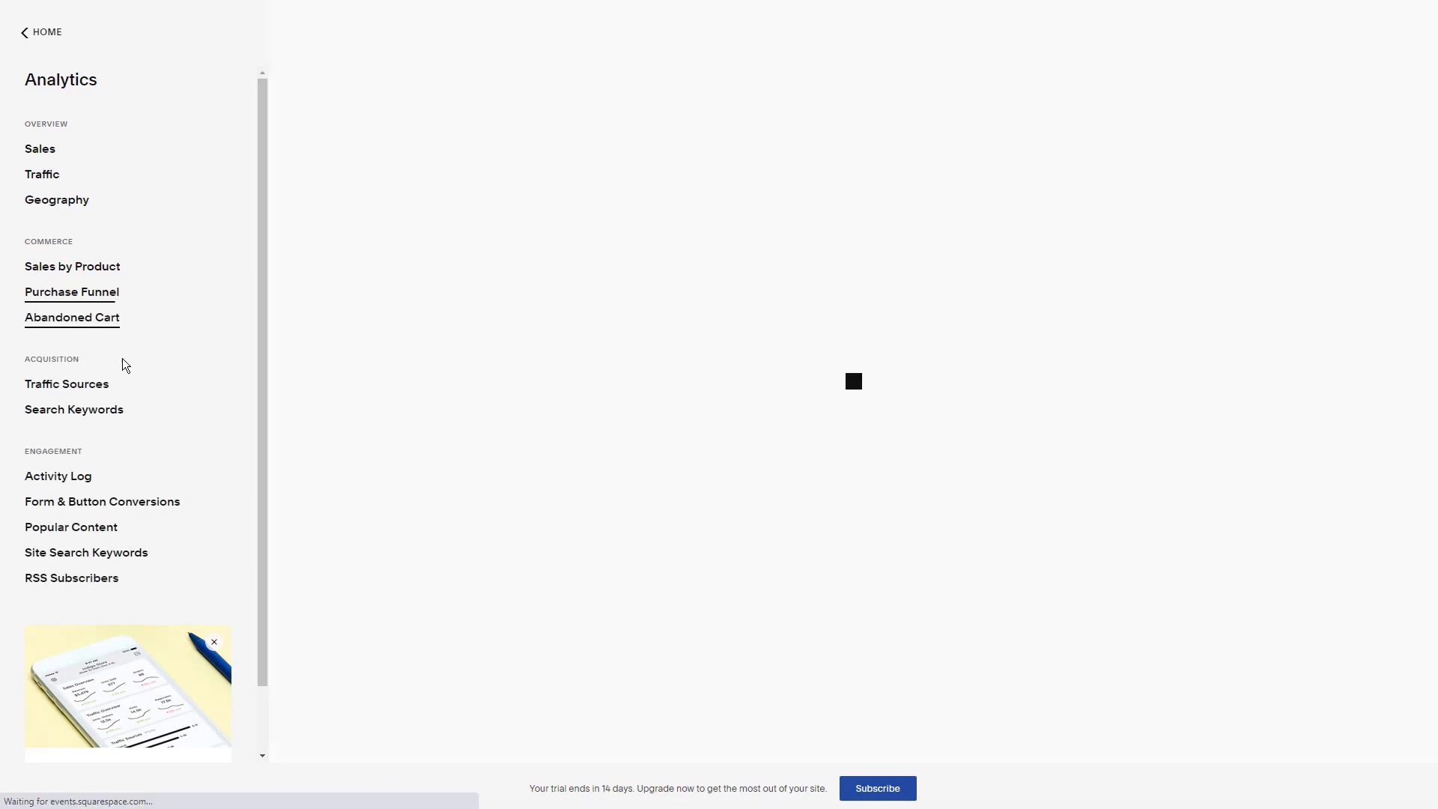
click(66, 383)
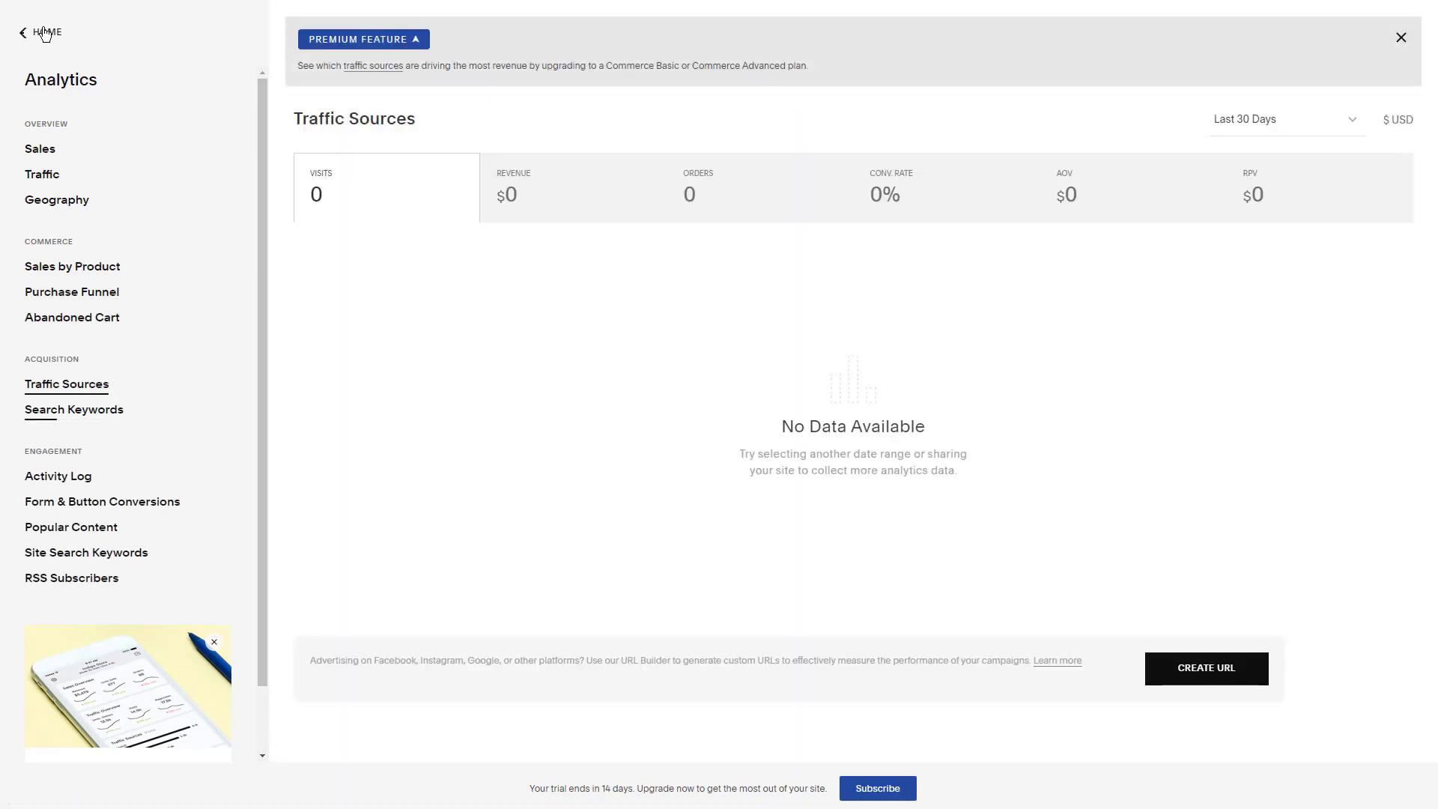
click(44, 33)
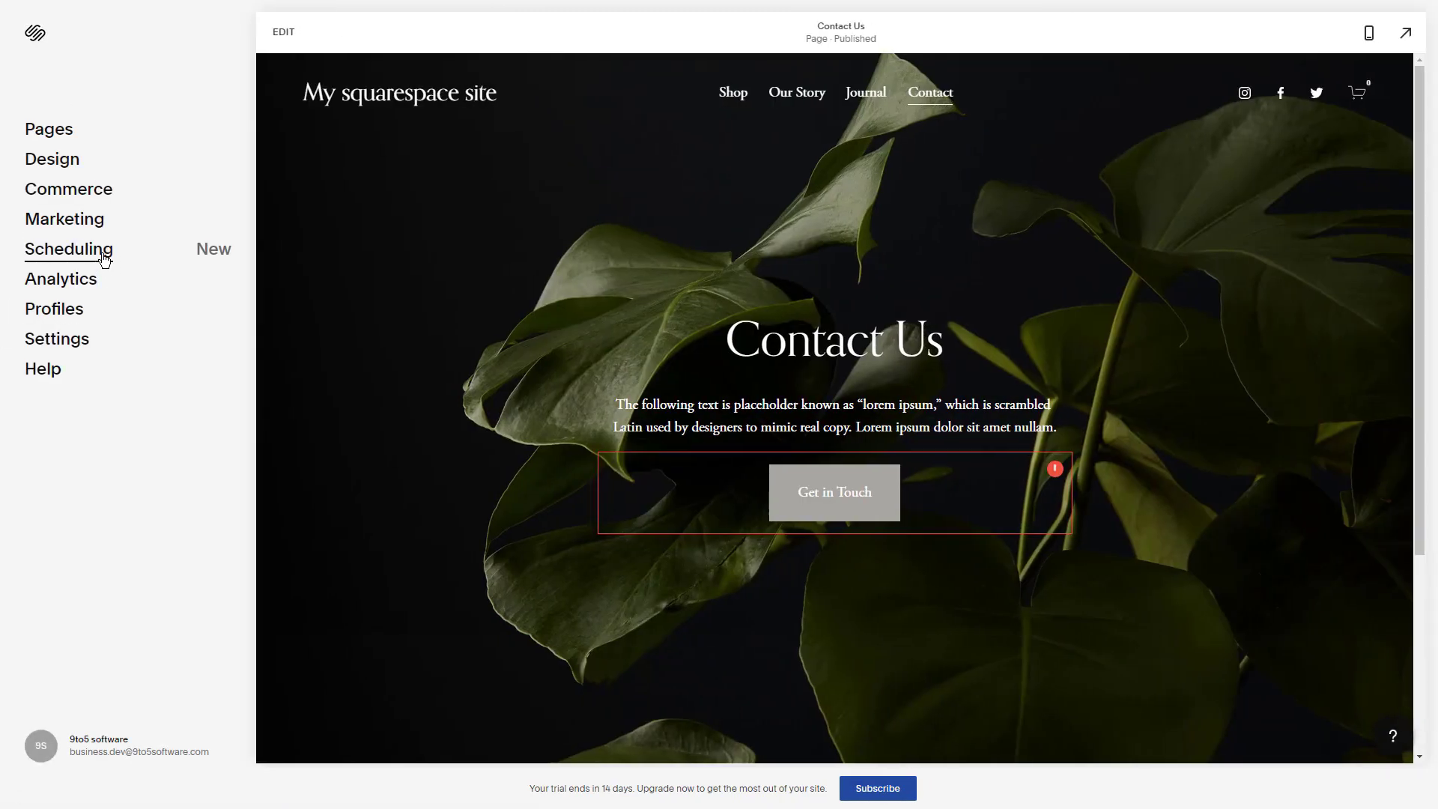
Step: Go to Marketing and open its Email Campaigns section
click(64, 218)
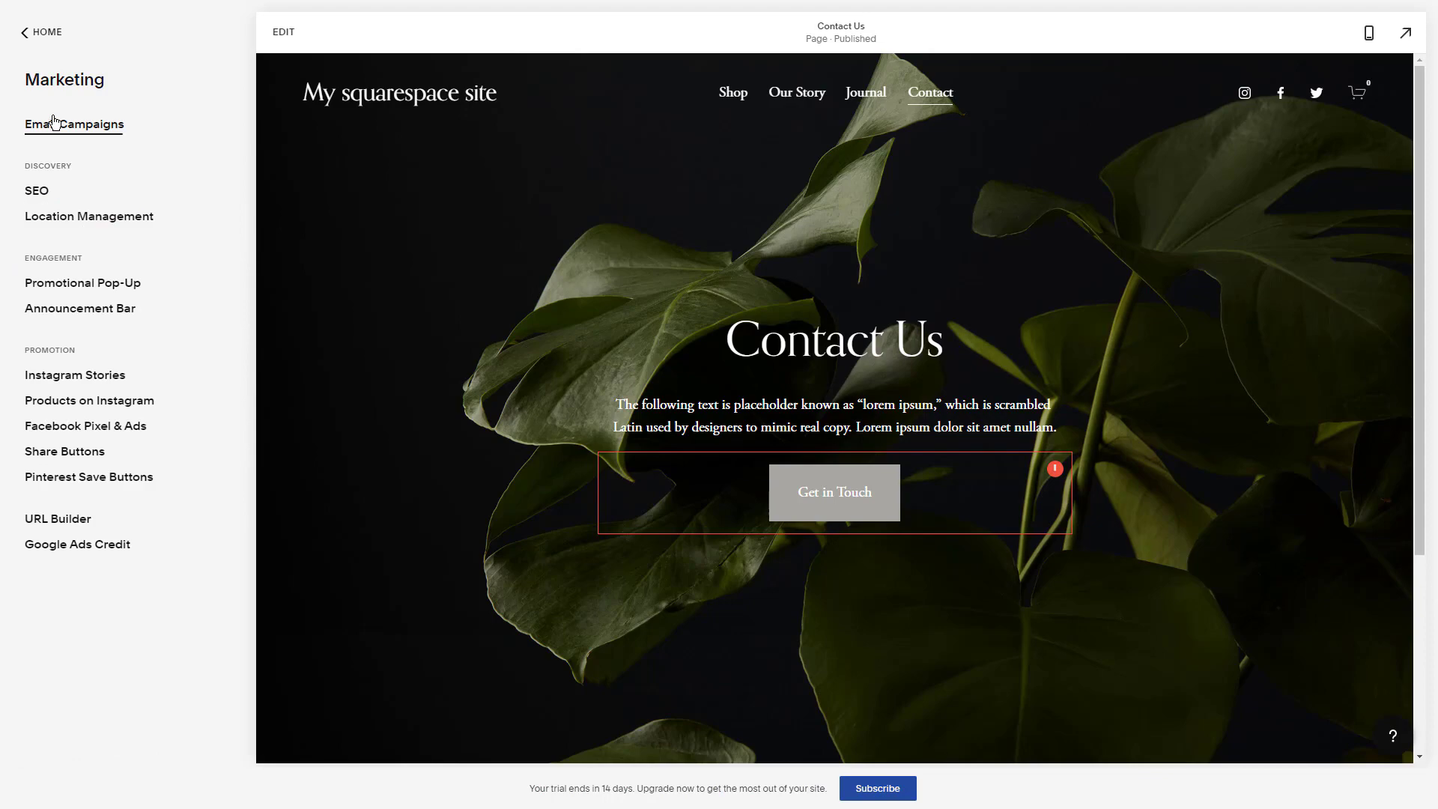
click(73, 124)
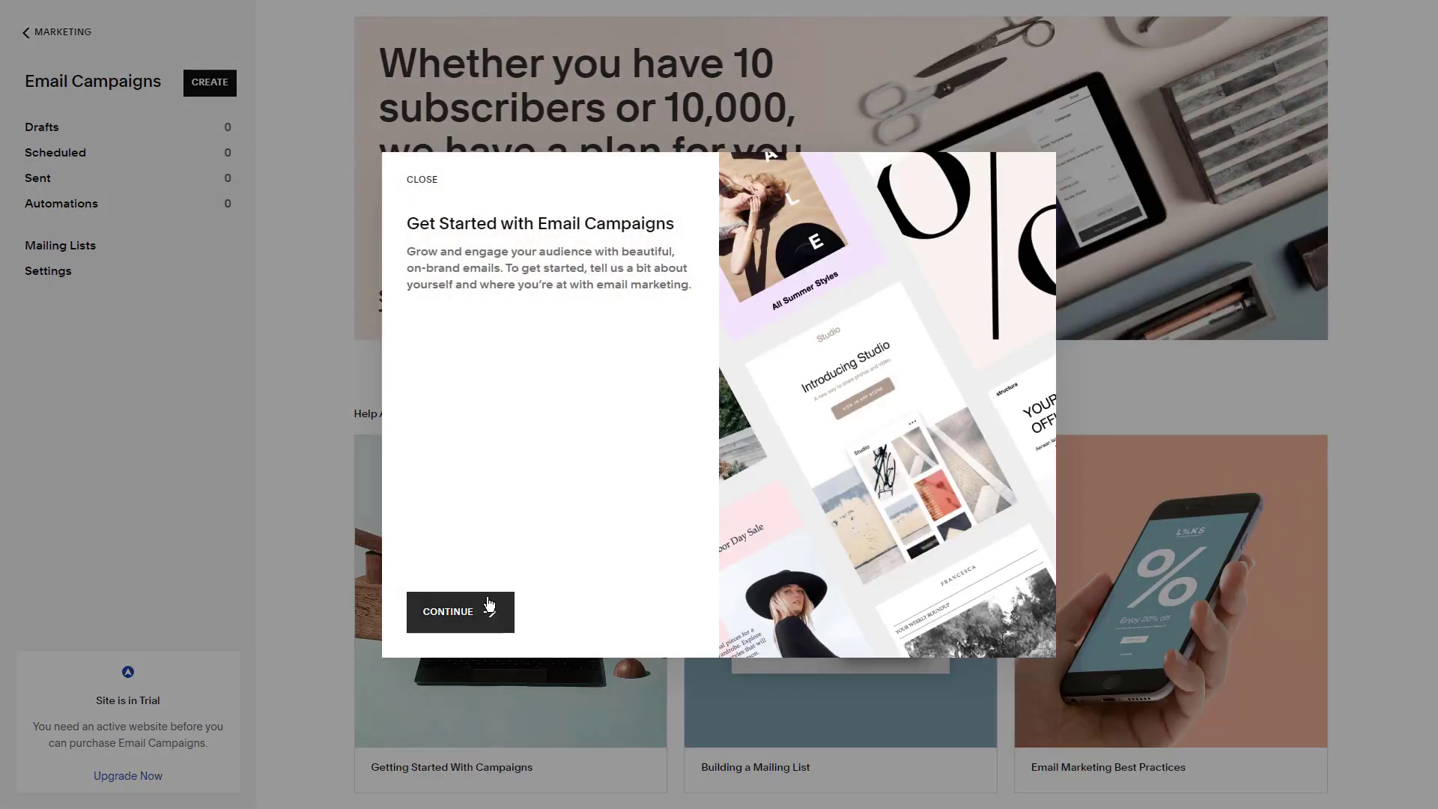